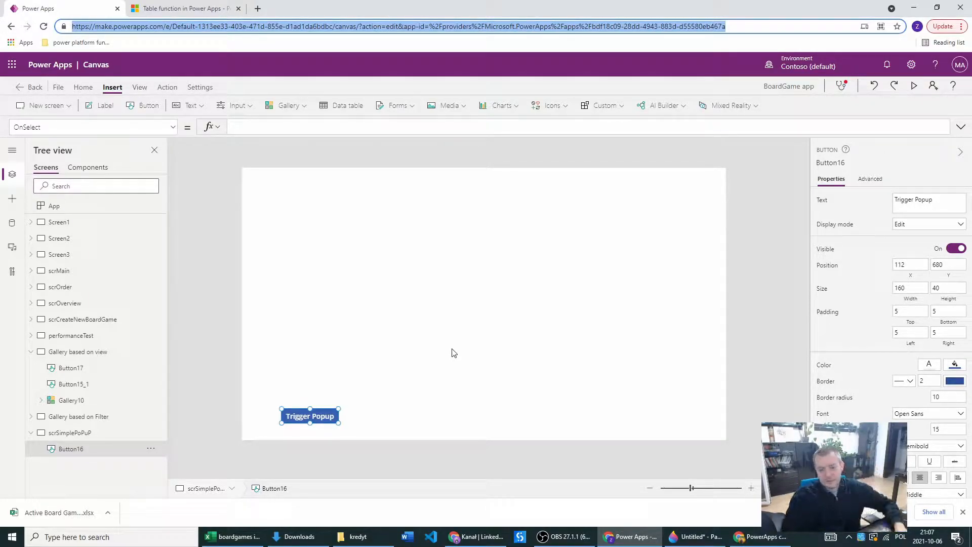
pyautogui.moveTo(280, 427)
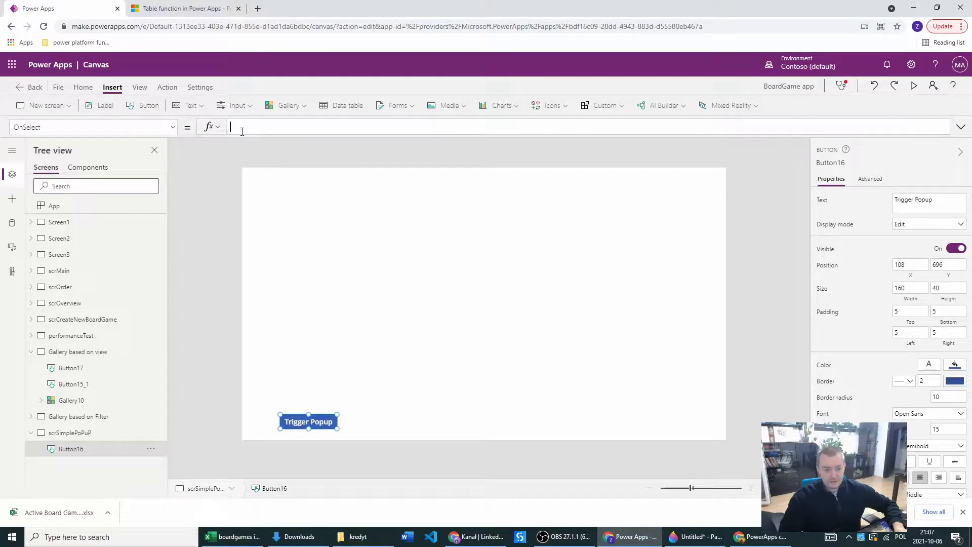
# Enter UpdateContext({locPopupVisible: true}) as the button's OnSelect formula, correcting the variable name.
pyautogui.write('Update')
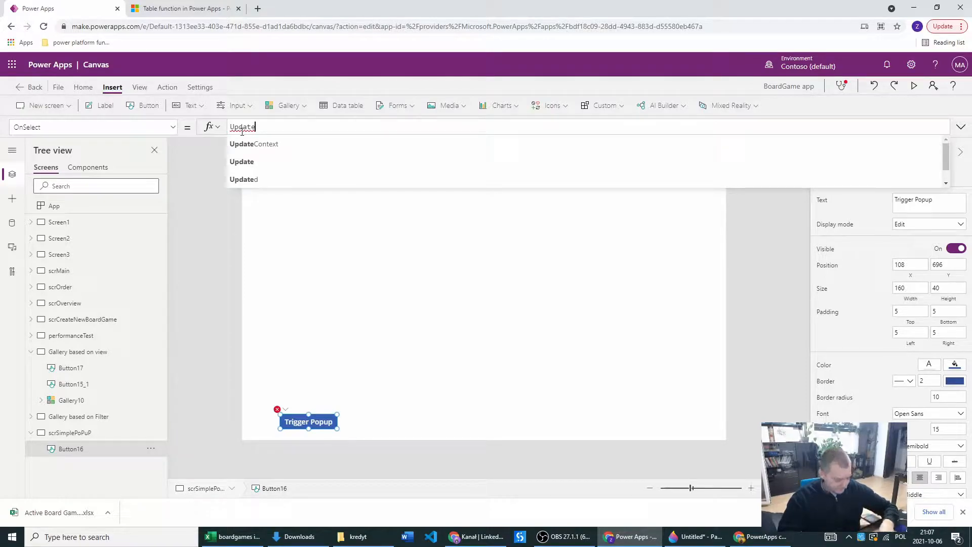
pyautogui.click(253, 143)
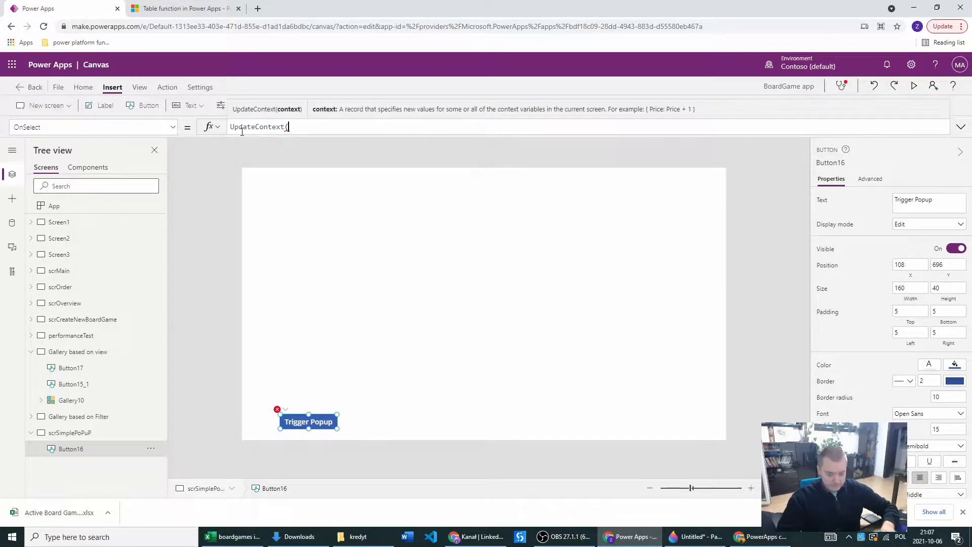
pyautogui.write('{')
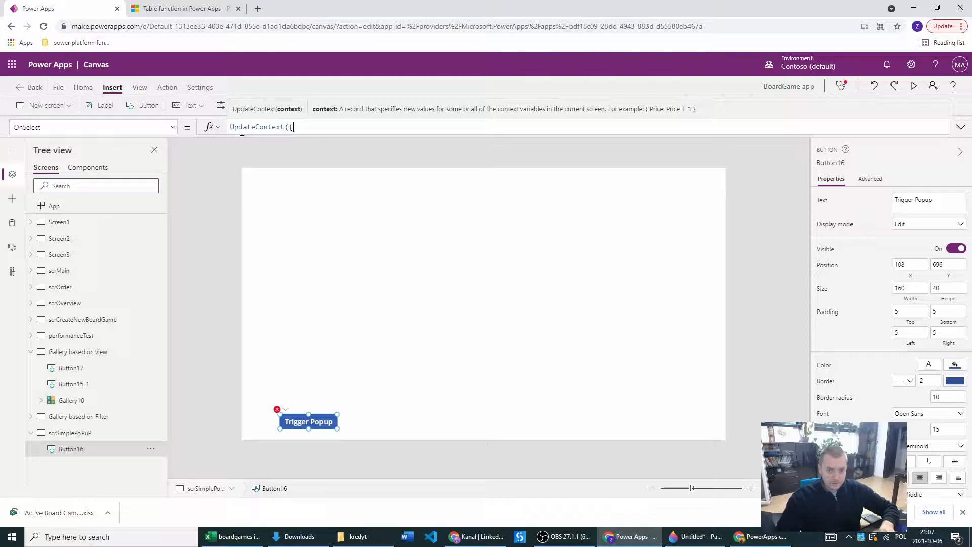
pyautogui.write('loc')
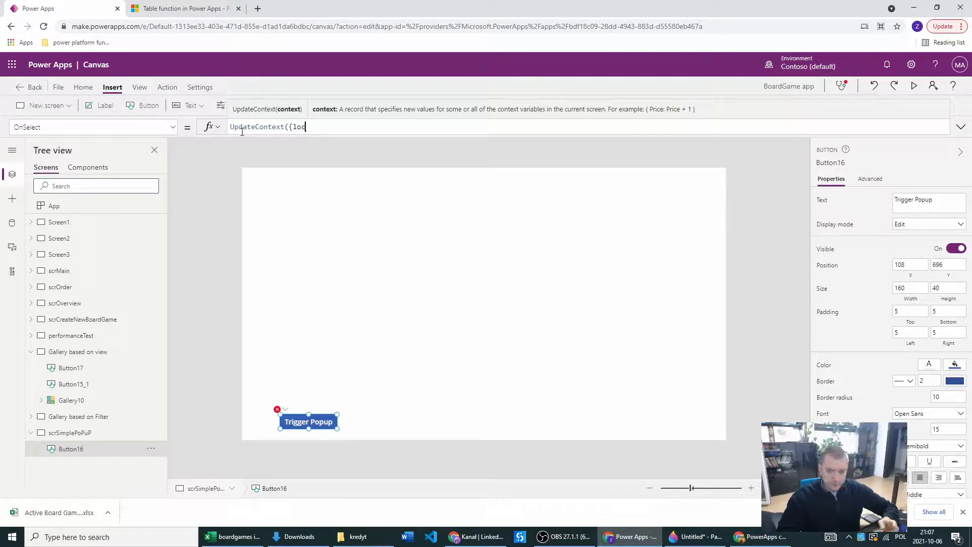
pyautogui.write('Popup')
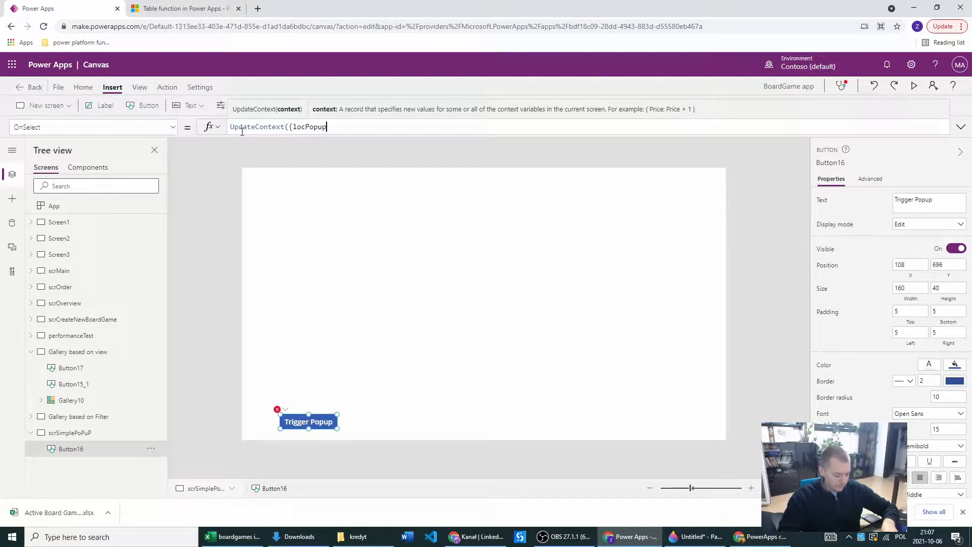
pyautogui.write(']')
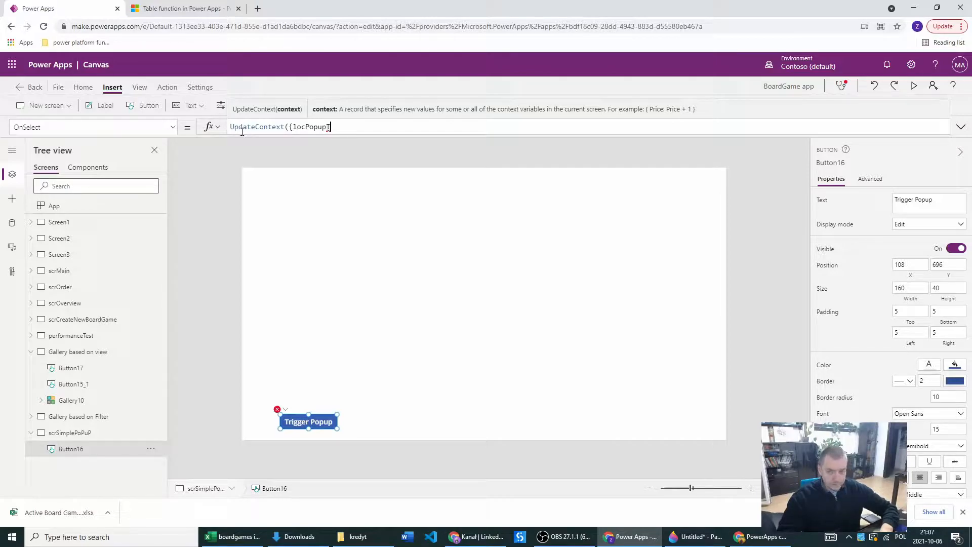
pyautogui.write('Trigg')
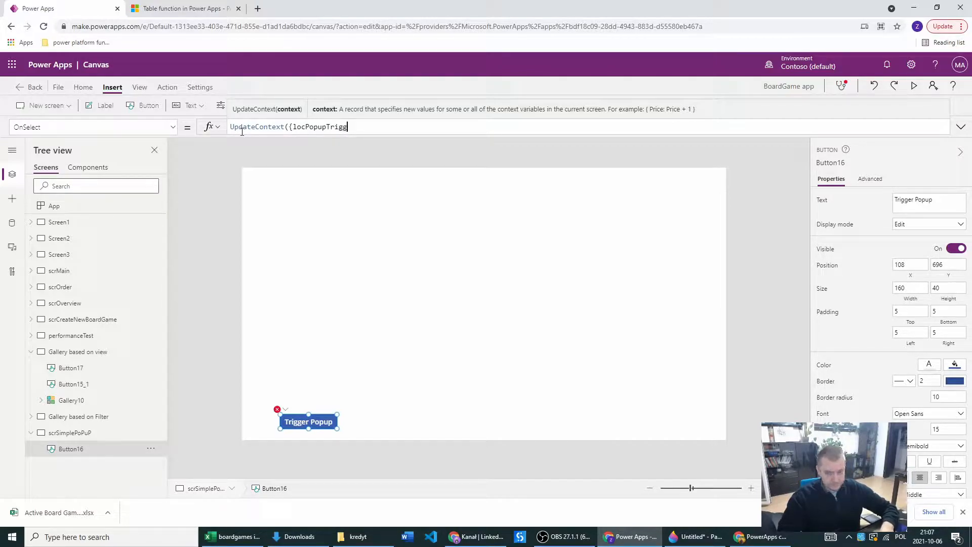
pyautogui.press('Backspace')
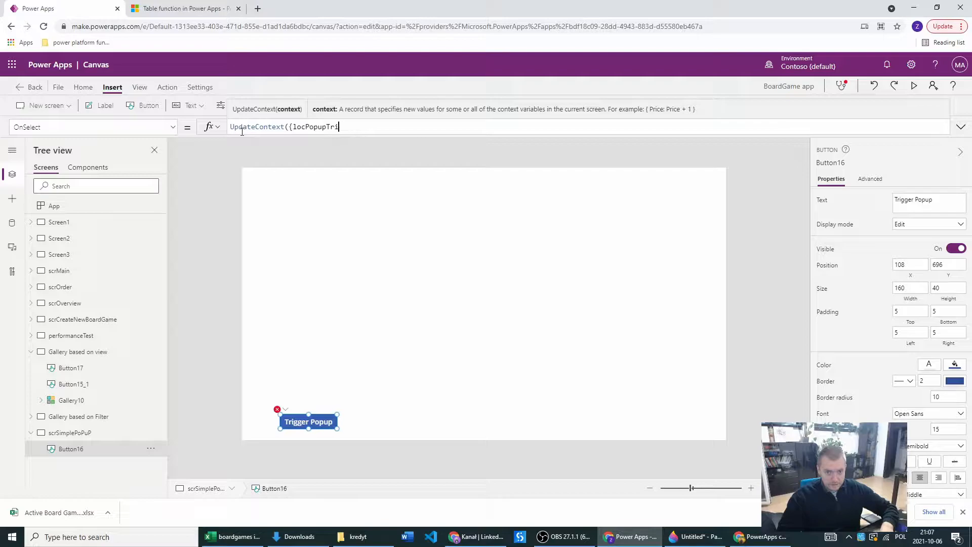
pyautogui.press('Backspace')
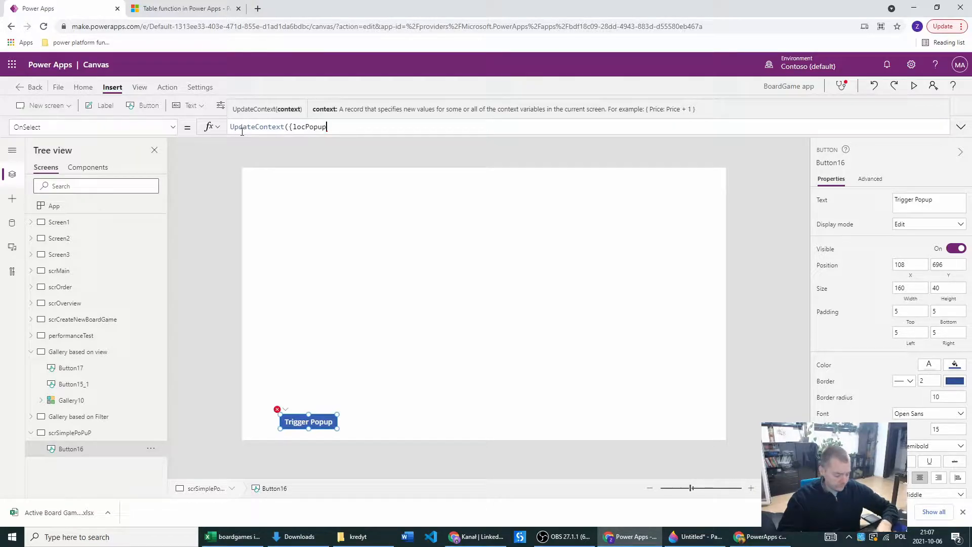
pyautogui.write('Visible:')
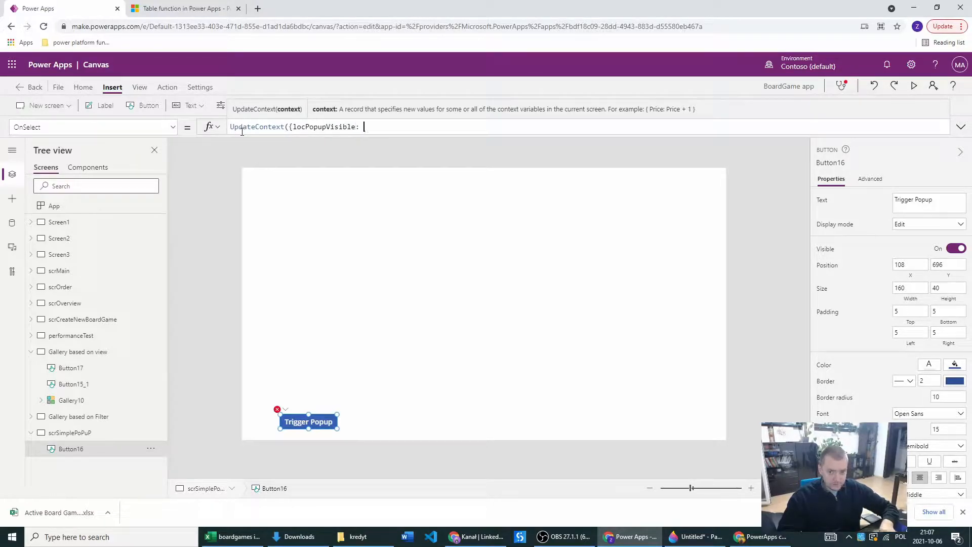
pyautogui.write('true}')
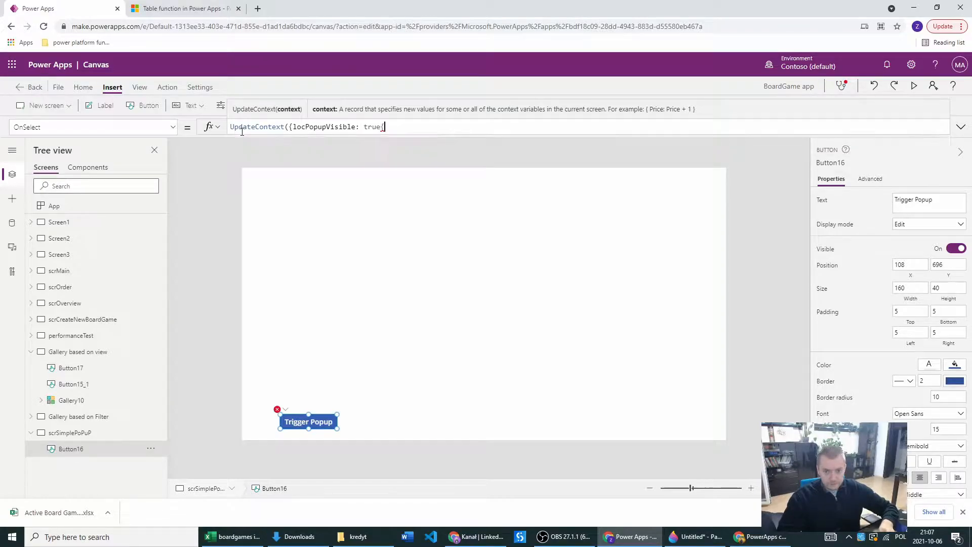
pyautogui.write('})')
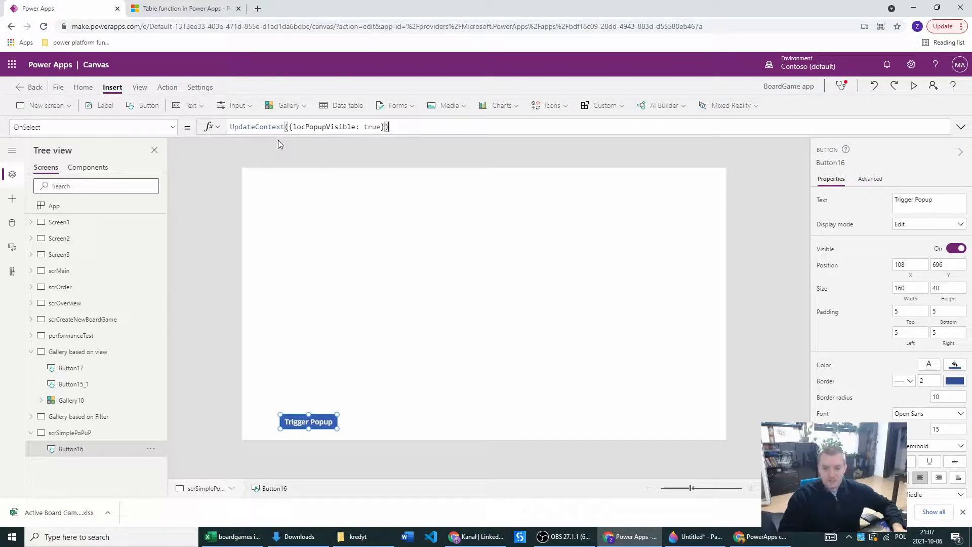
pyautogui.moveTo(298, 147)
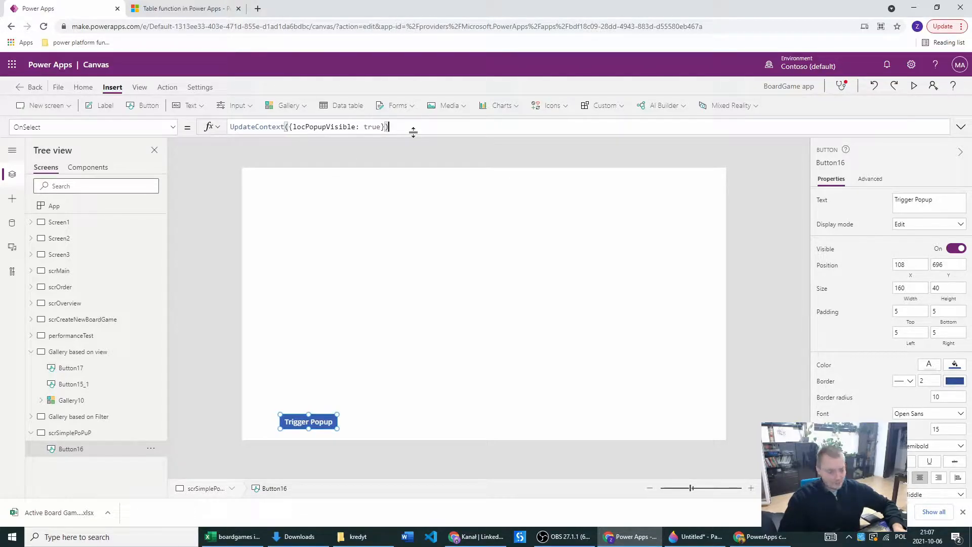
pyautogui.moveTo(371, 297)
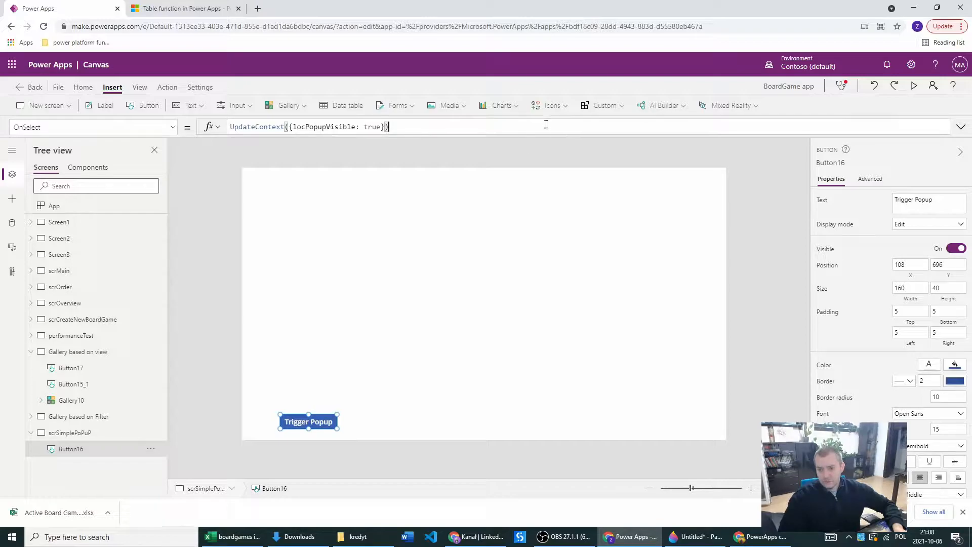
# Insert a rectangle from the Icons list and give it a grey fill colour.
pyautogui.click(551, 105)
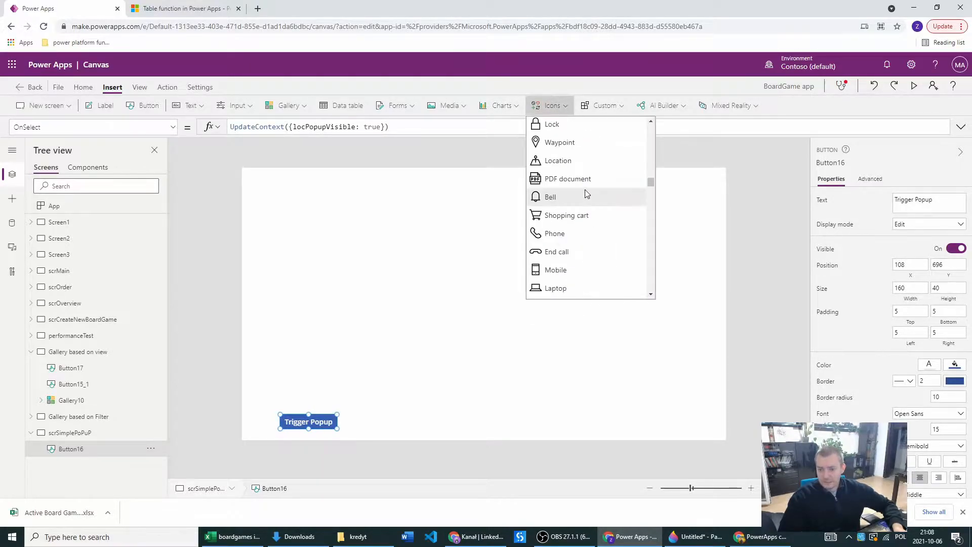
pyautogui.scroll(-3)
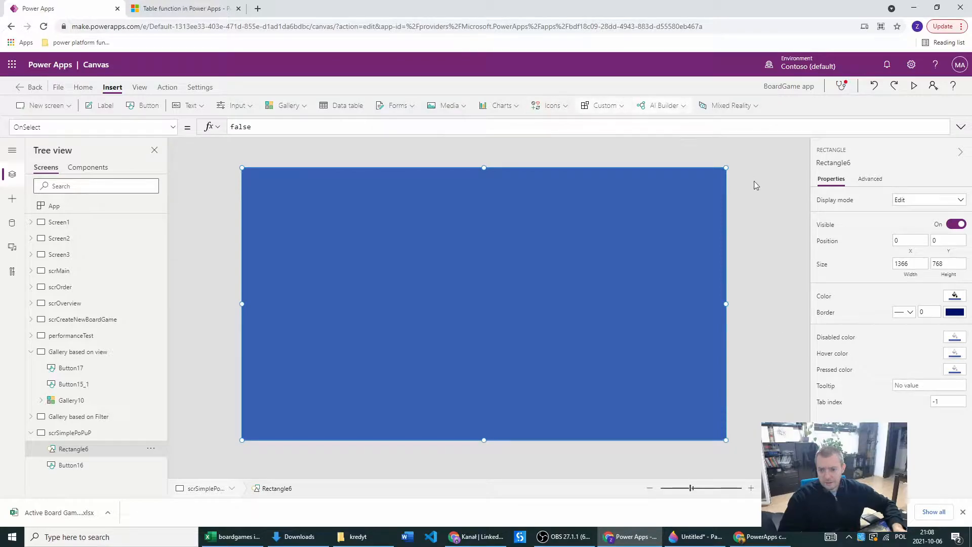
pyautogui.click(955, 296)
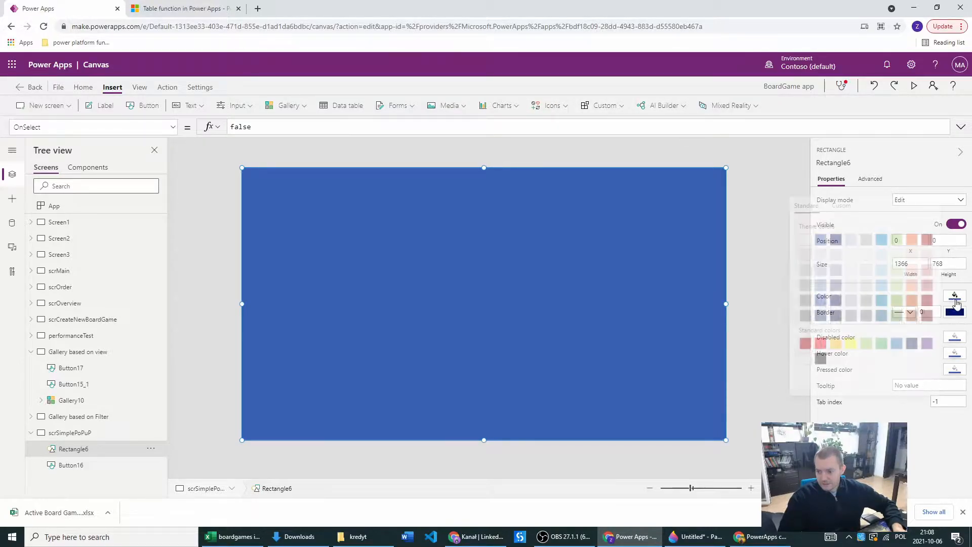
pyautogui.click(800, 271)
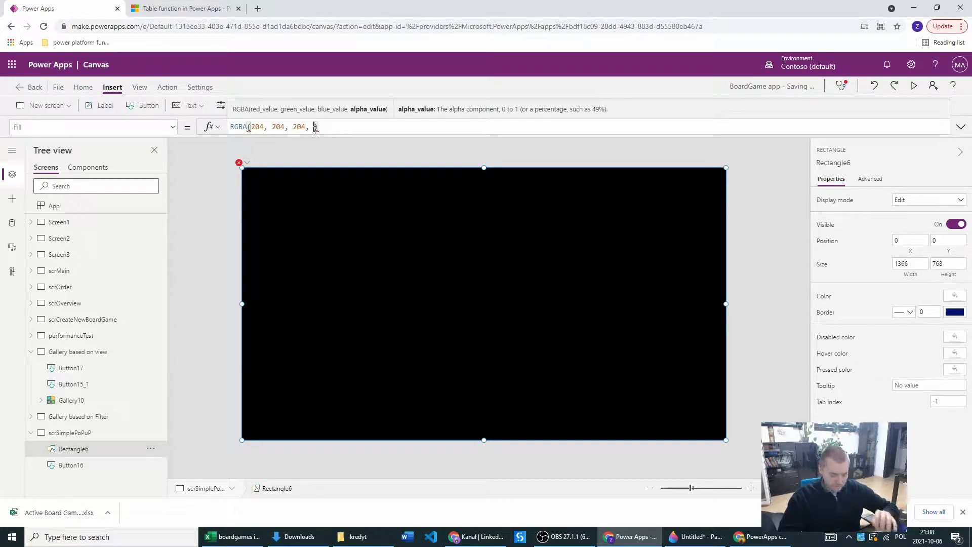
# Edit the rectangle's Fill RGBA formula to a semi-transparent alpha value.
pyautogui.write('0.3)')
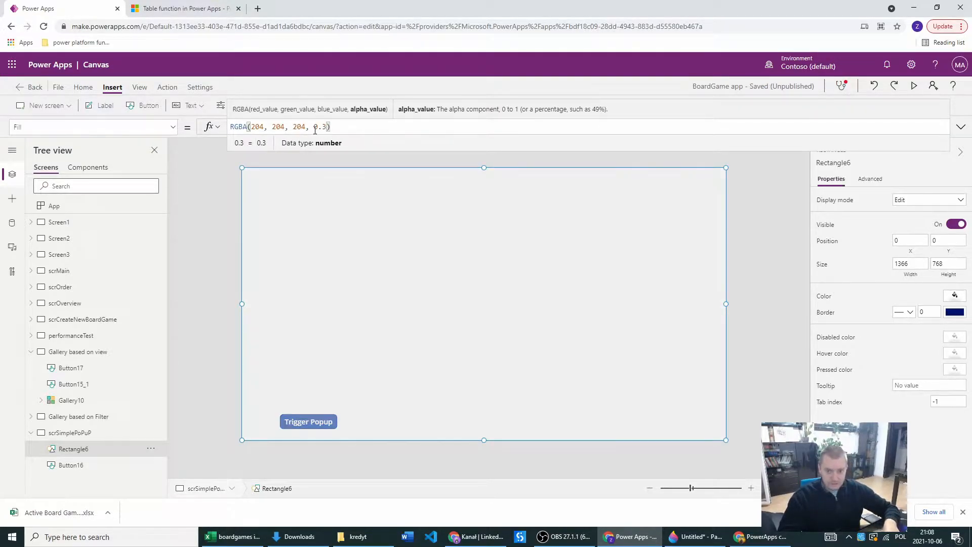
pyautogui.press('Backspace')
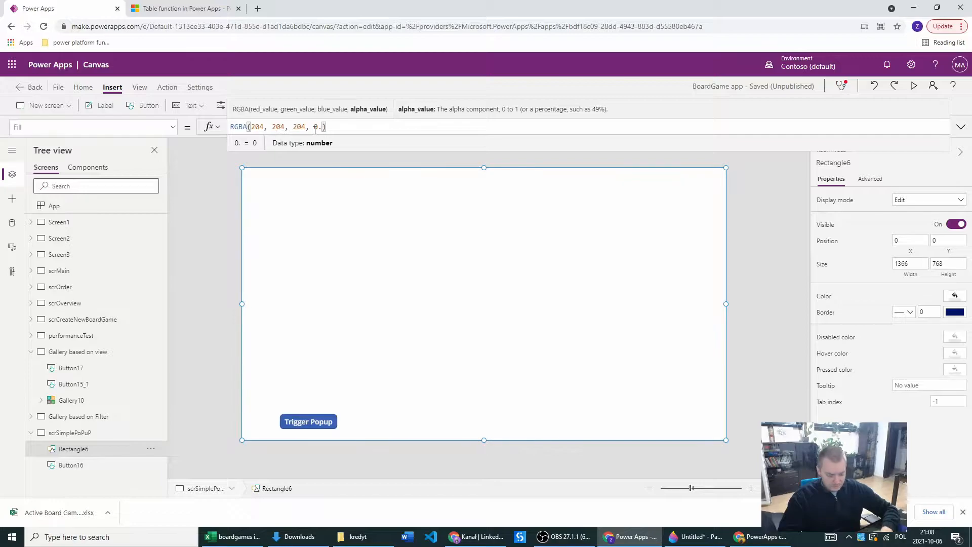
pyautogui.write('8')
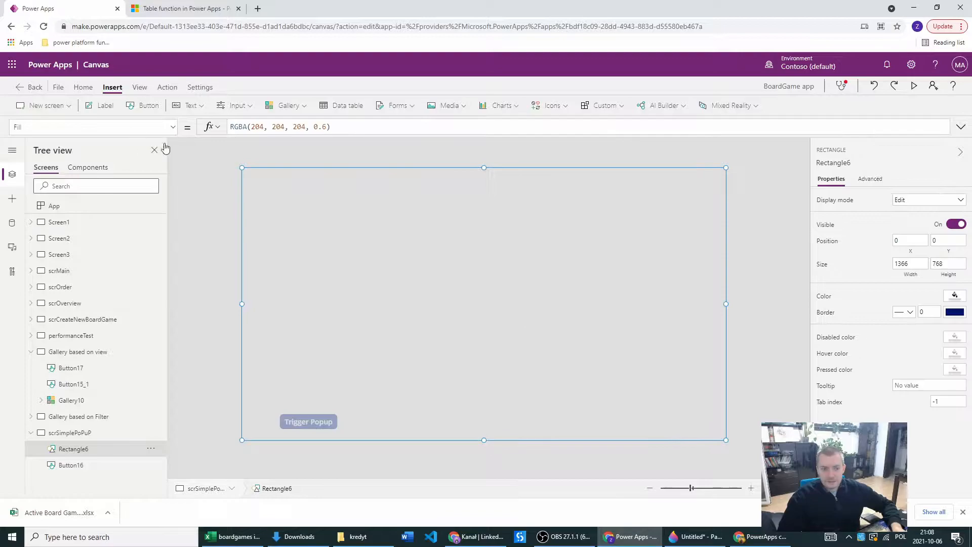
# Bind the overlay rectangle's Visible property to locPopupVisible.
pyautogui.click(172, 128)
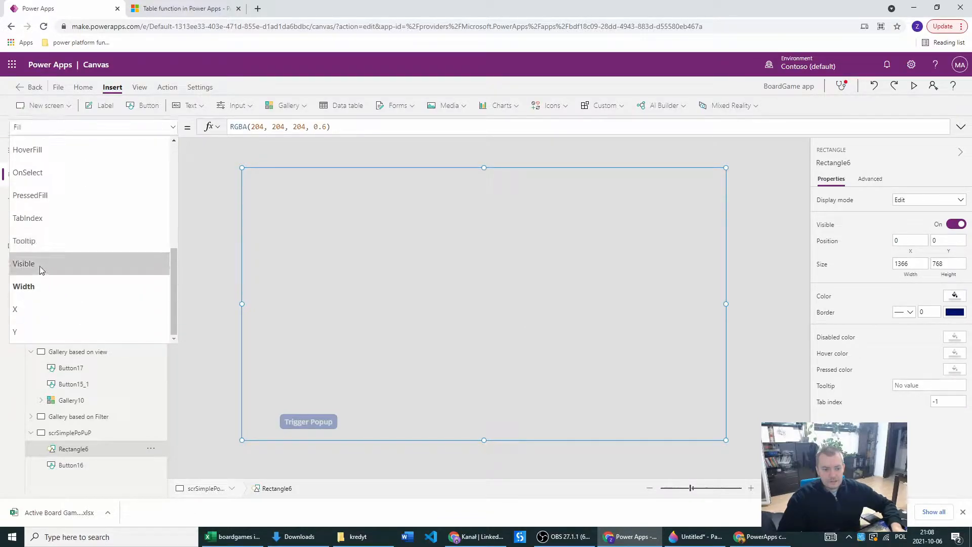
pyautogui.click(23, 263)
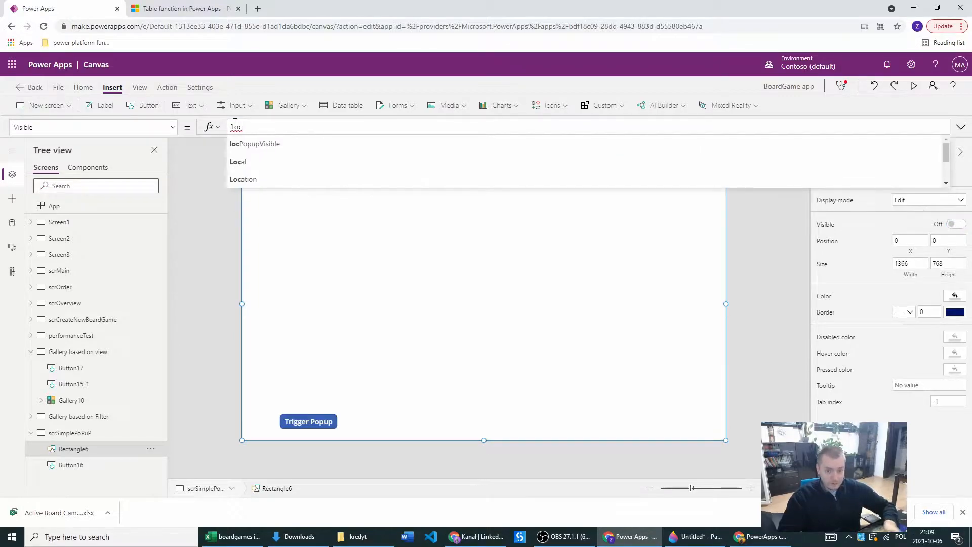
pyautogui.click(255, 143)
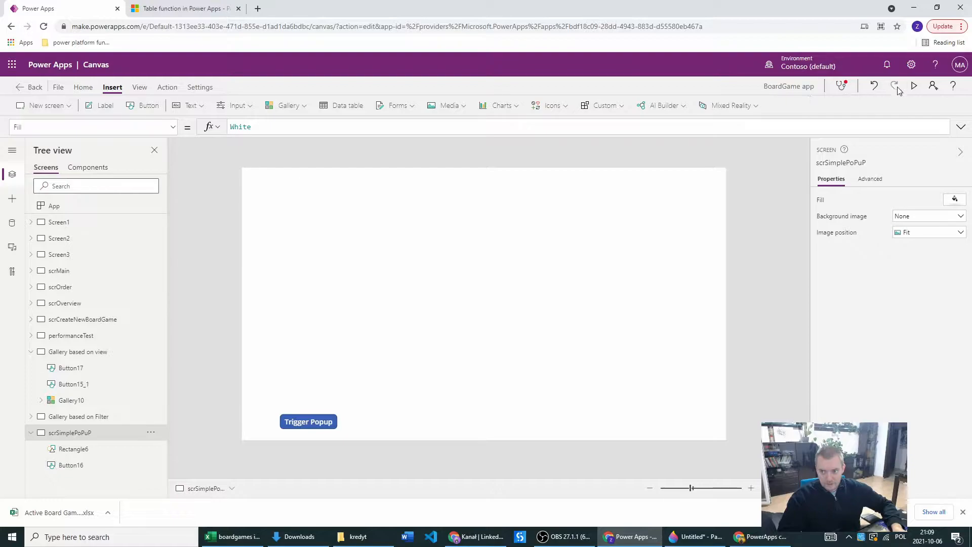
# Preview the app to test the overlay, then return to editing with the rectangle selected.
pyautogui.click(914, 85)
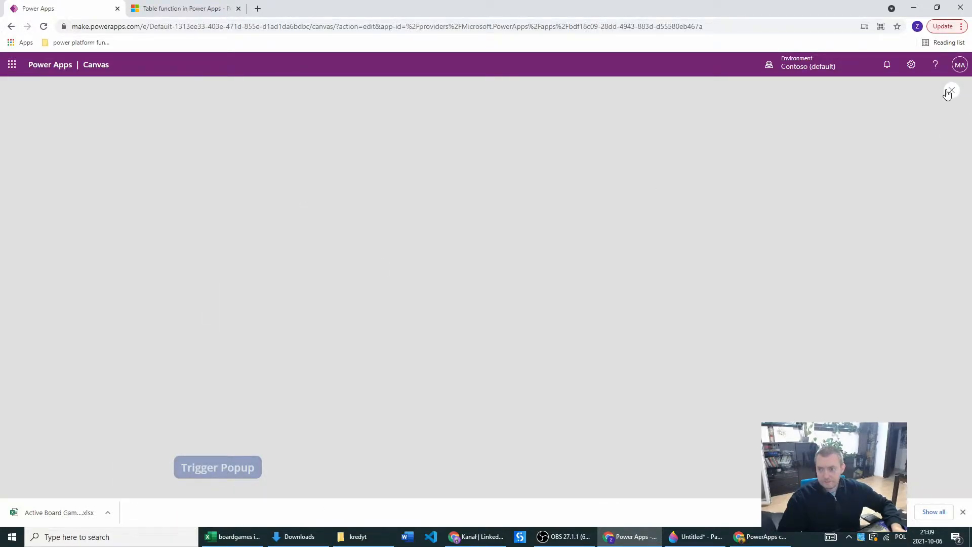
pyautogui.click(951, 90)
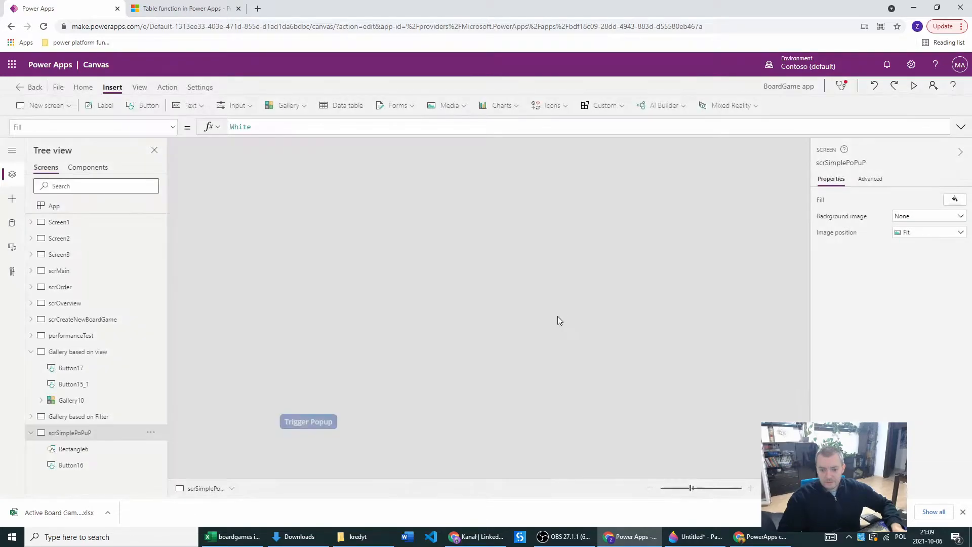
pyautogui.click(72, 449)
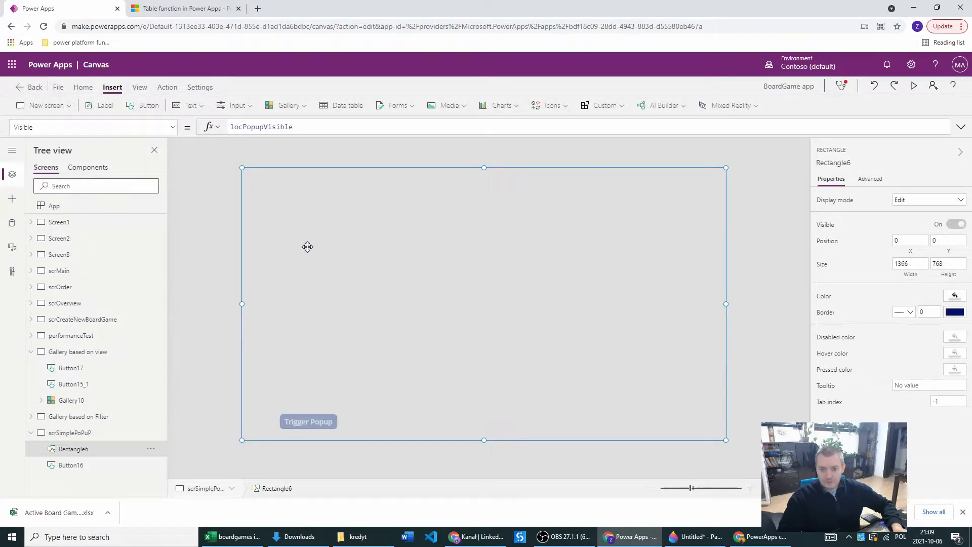
pyautogui.click(549, 106)
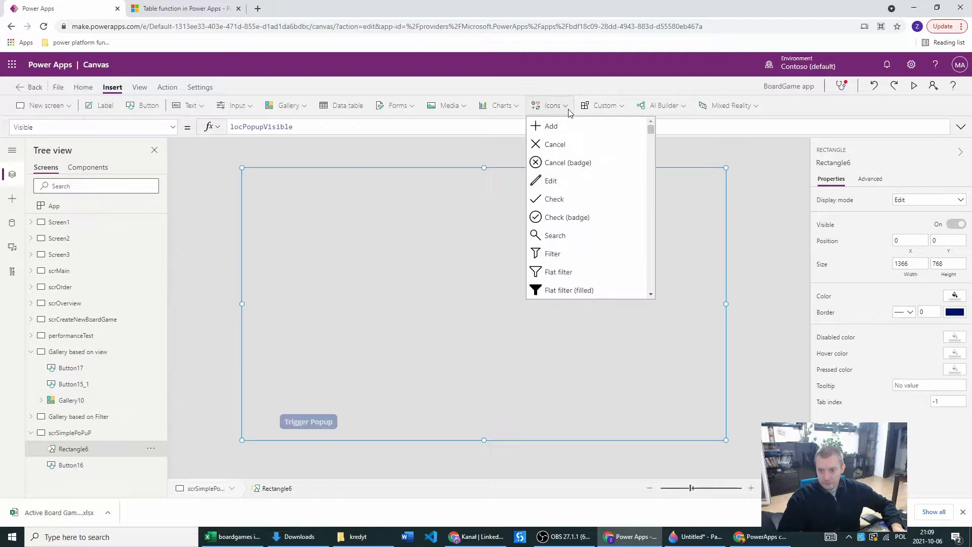
# Insert a second rectangle as the popup box and fill it white.
pyautogui.scroll(-3)
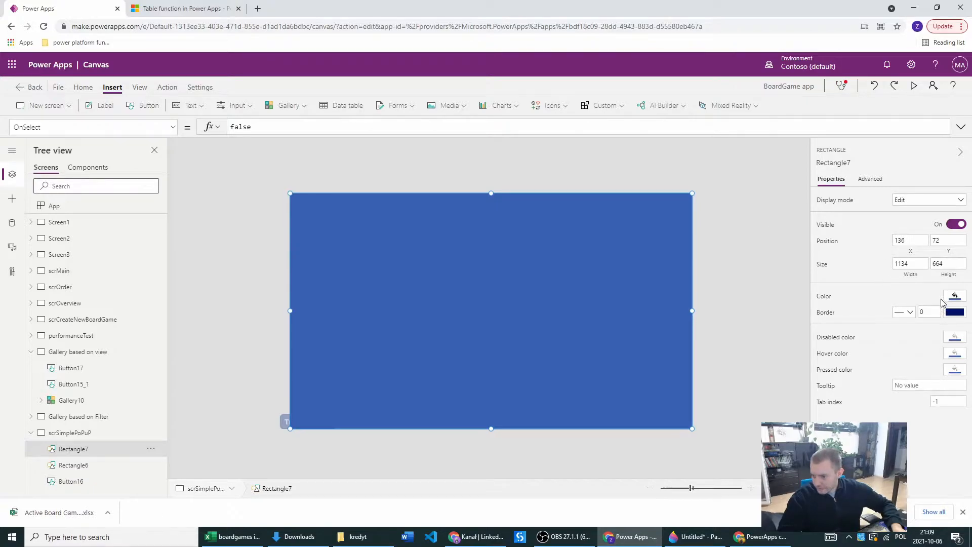
pyautogui.click(954, 295)
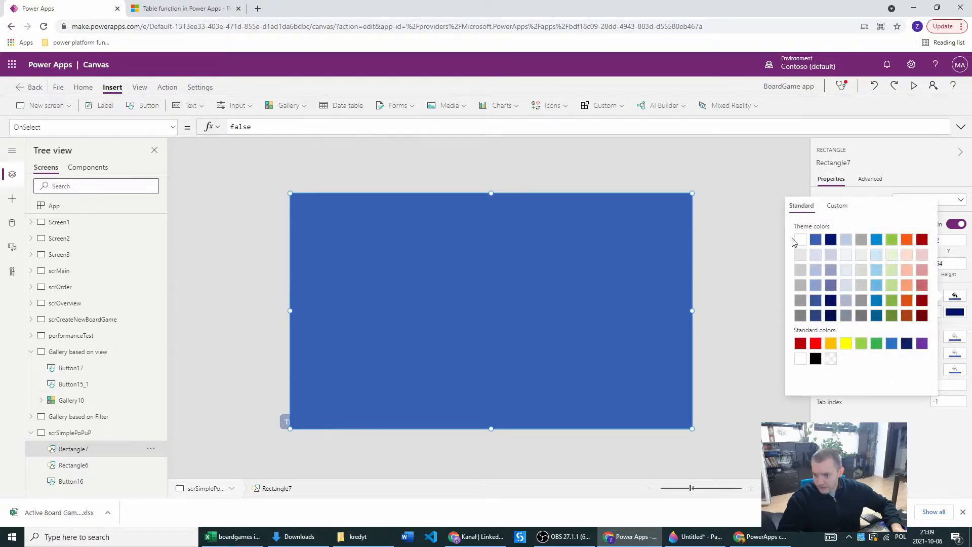
pyautogui.click(801, 239)
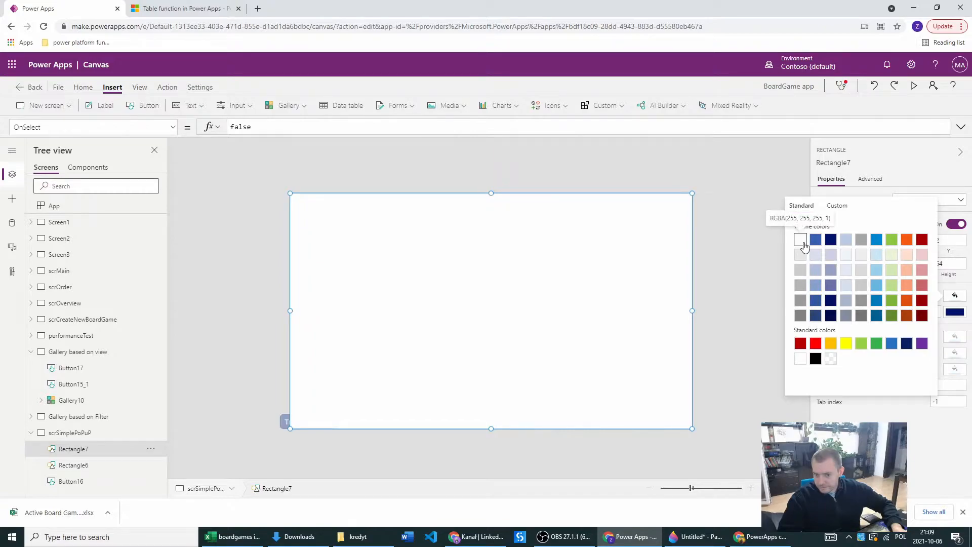
pyautogui.click(801, 239)
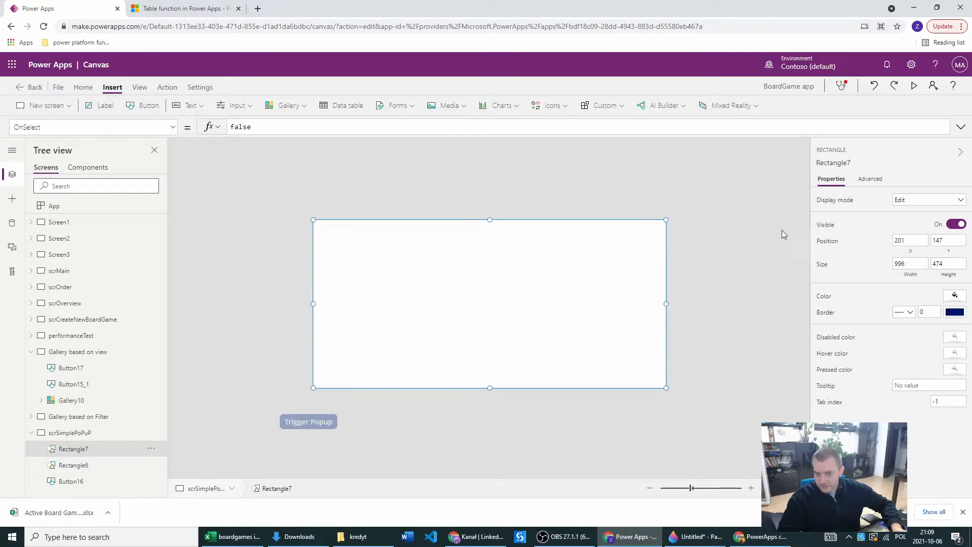
# Set the white popup box's Visible property to locPopupVisible.
pyautogui.click(73, 465)
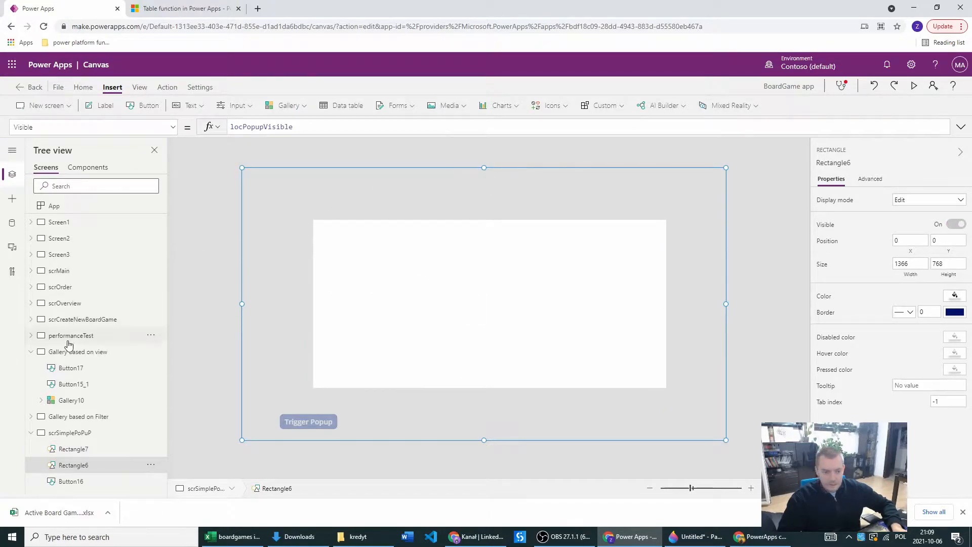
pyautogui.click(73, 449)
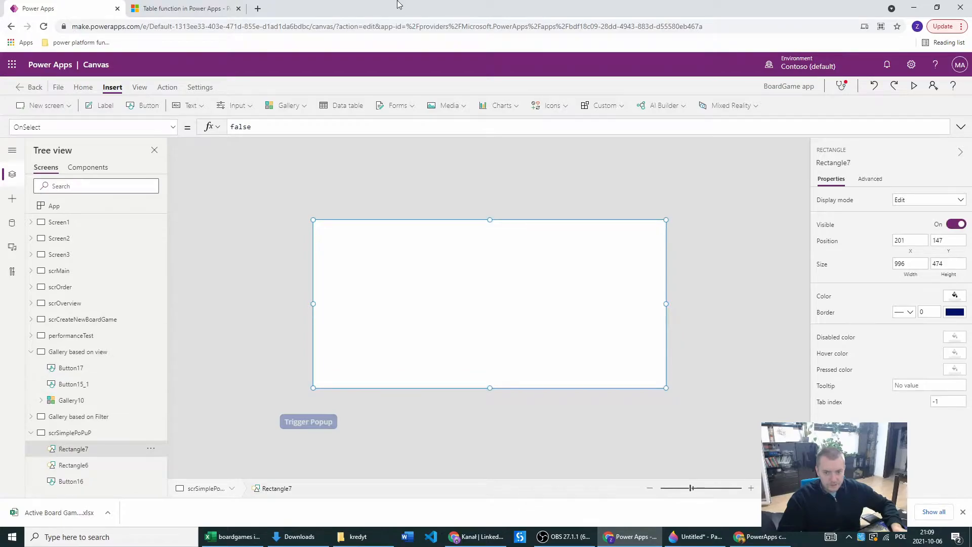
pyautogui.click(242, 127)
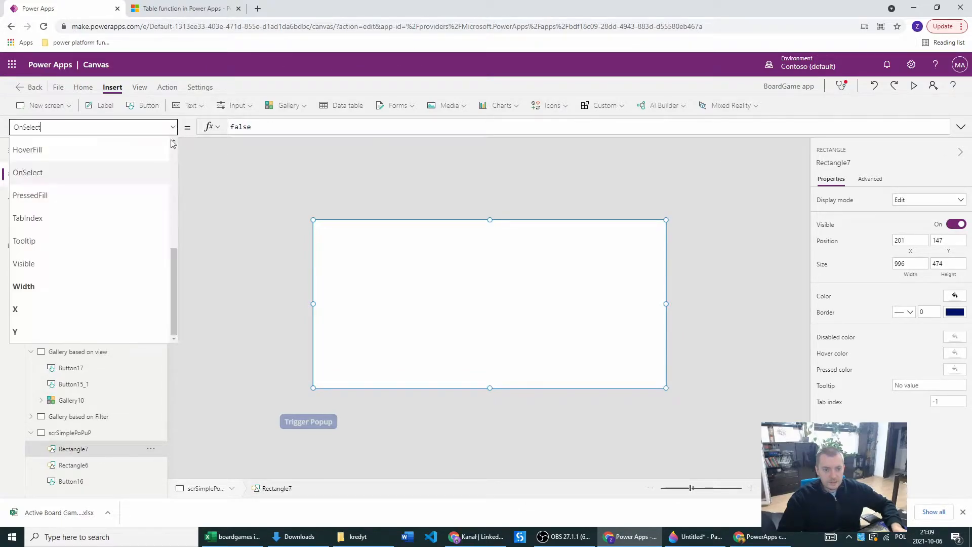
pyautogui.click(24, 263)
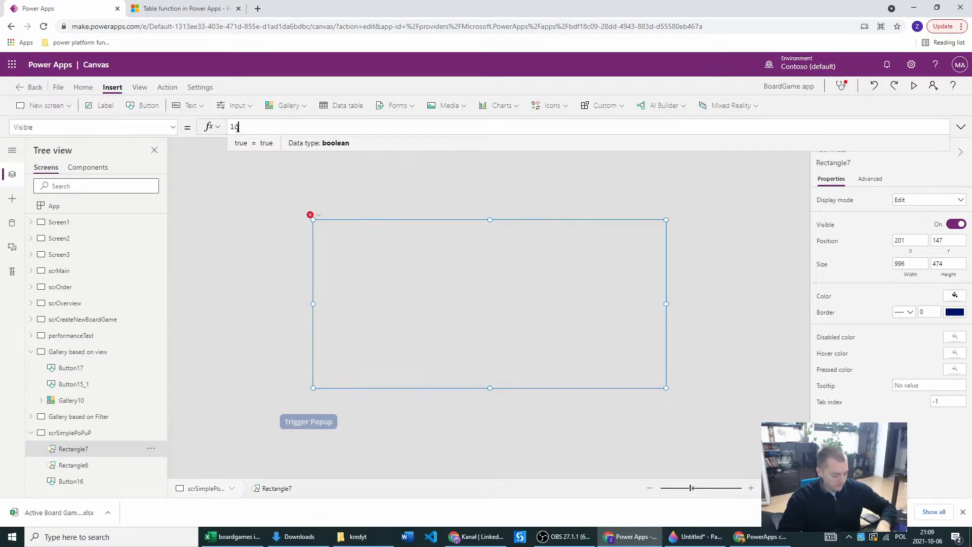
pyautogui.write('locPopupVisible')
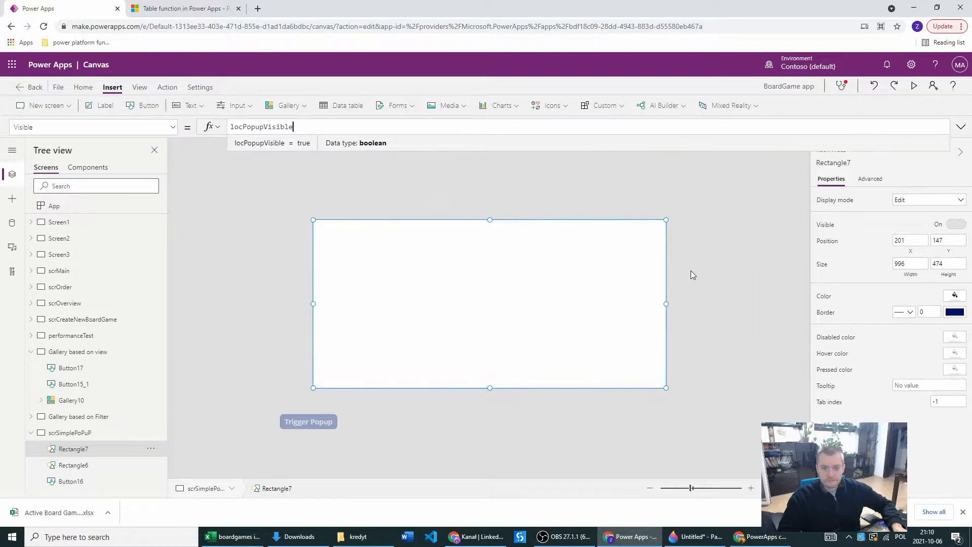
pyautogui.click(551, 104)
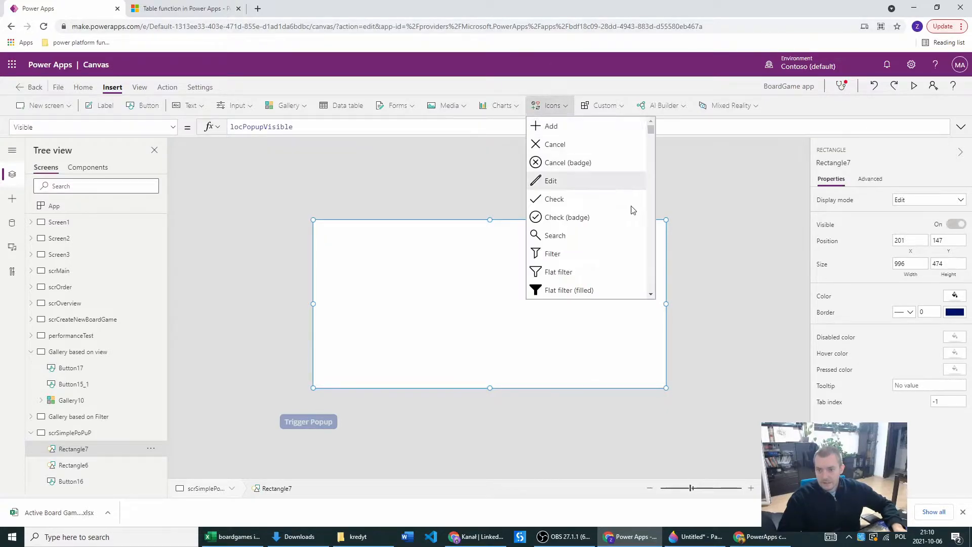
# Add a Cancel X icon on the popup with OnSelect UpdateContext({locPopupVisible: false});.
pyautogui.click(561, 151)
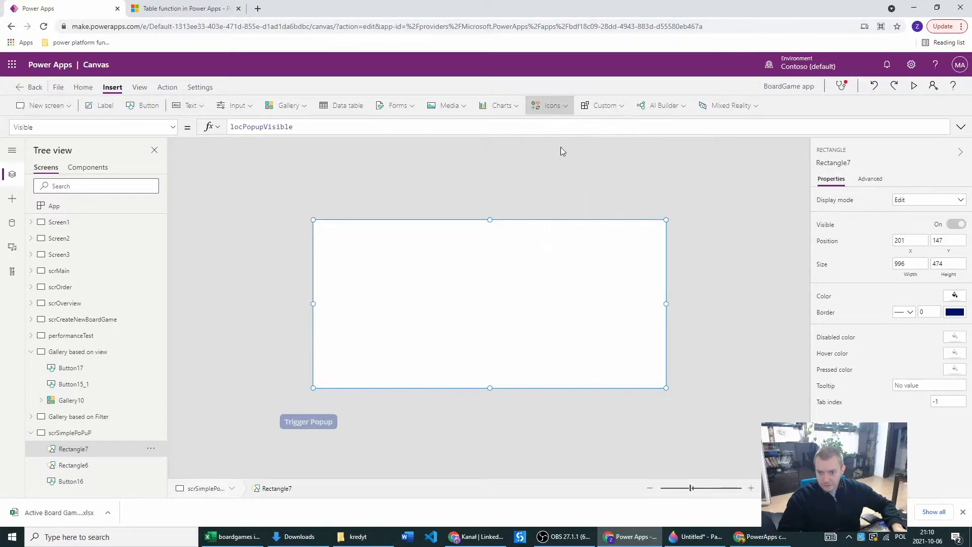
pyautogui.click(654, 231)
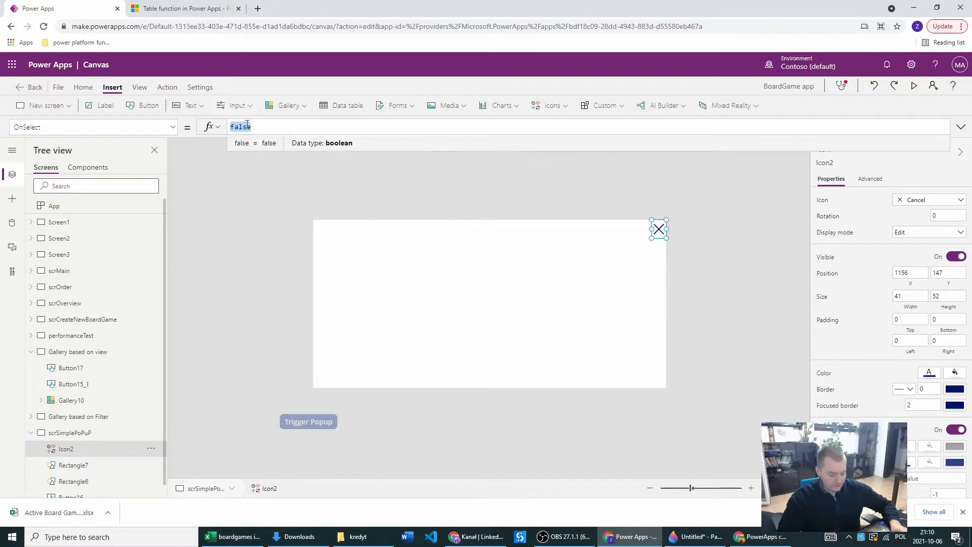
pyautogui.write('UpdateContext({')
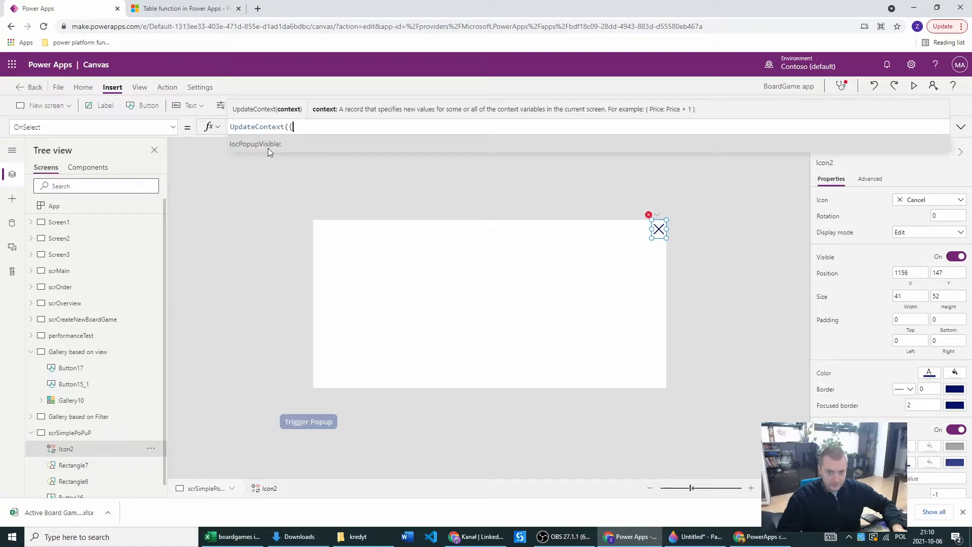
pyautogui.write('locPopupVisible: f')
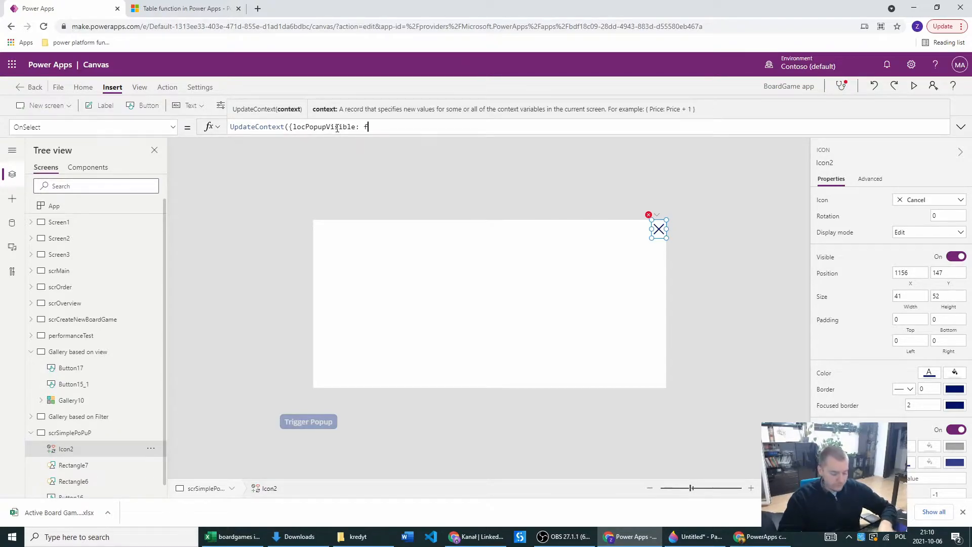
pyautogui.write('alse})')
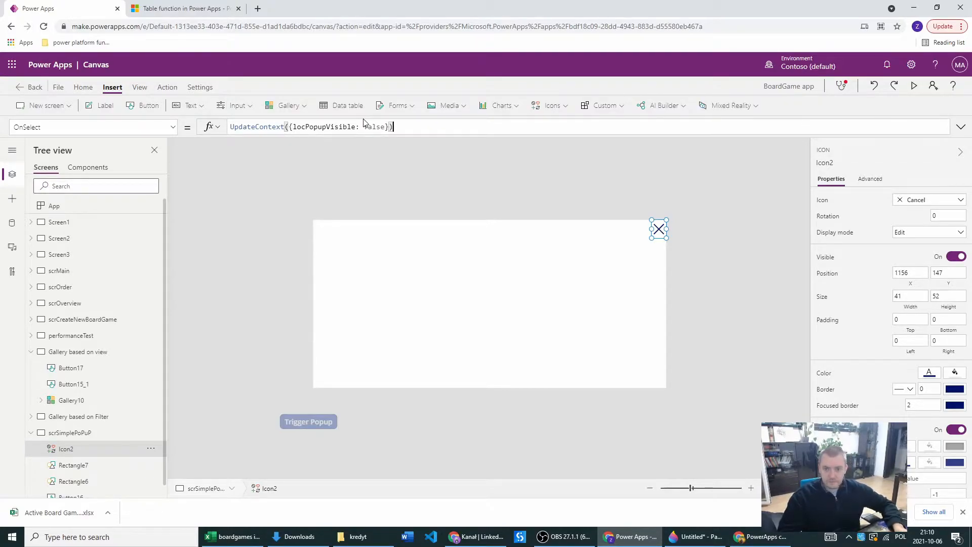
pyautogui.write(';')
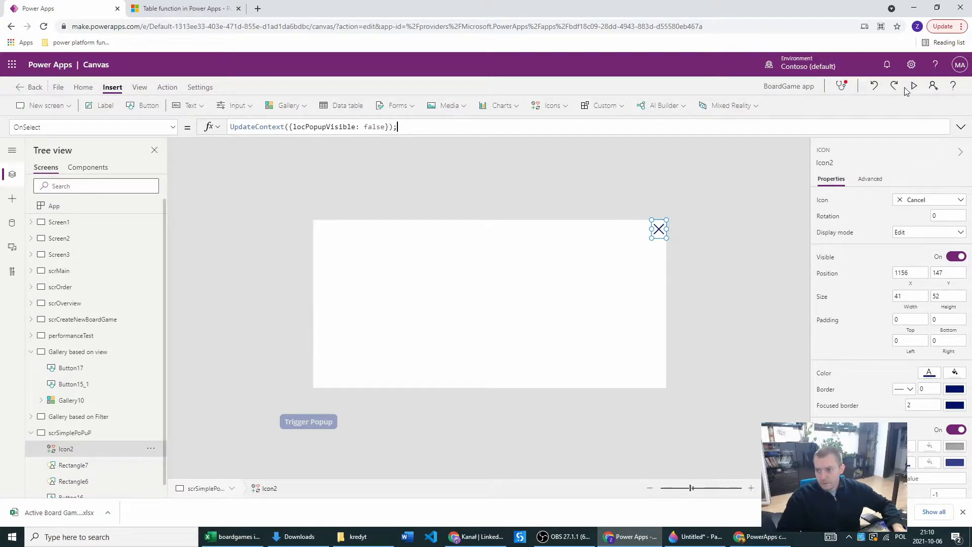
# Preview the app and toggle the popup with the Trigger Popup button.
pyautogui.click(913, 85)
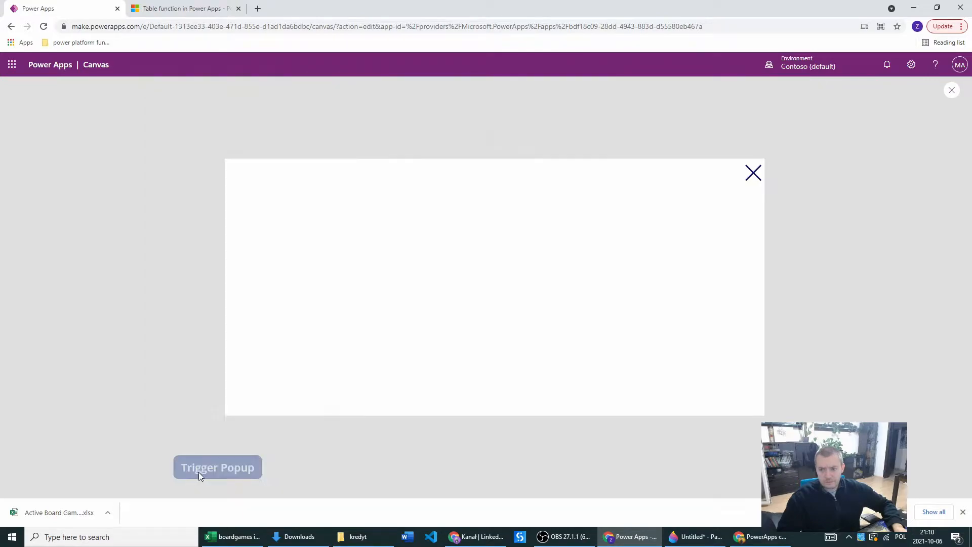
pyautogui.click(217, 467)
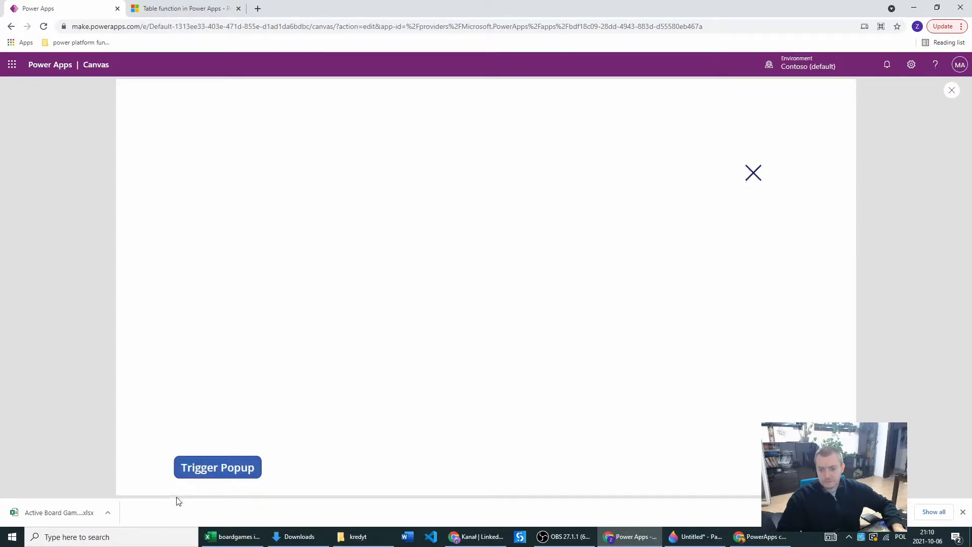
pyautogui.click(217, 467)
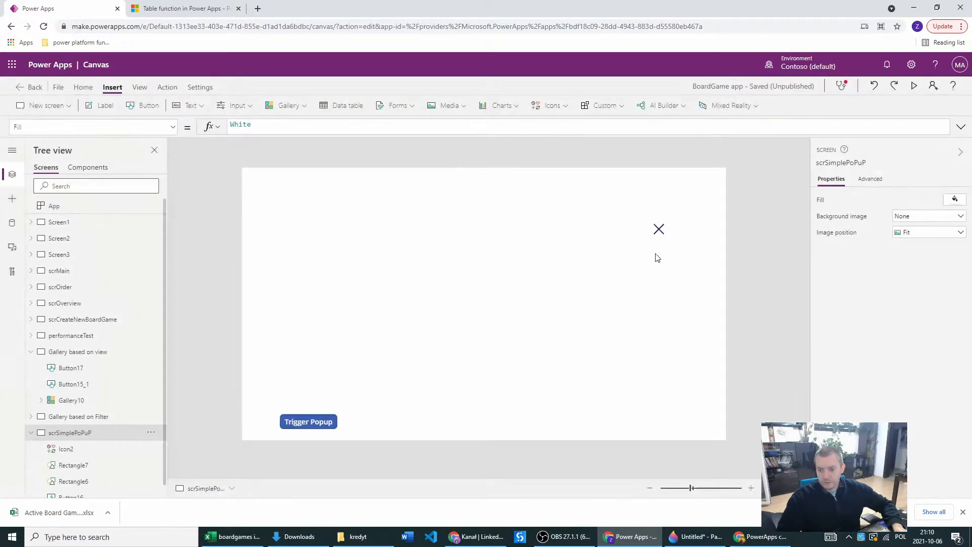
# Rewrite the close X icon's Visible property formula so it follows the popup variable.
pyautogui.click(658, 229)
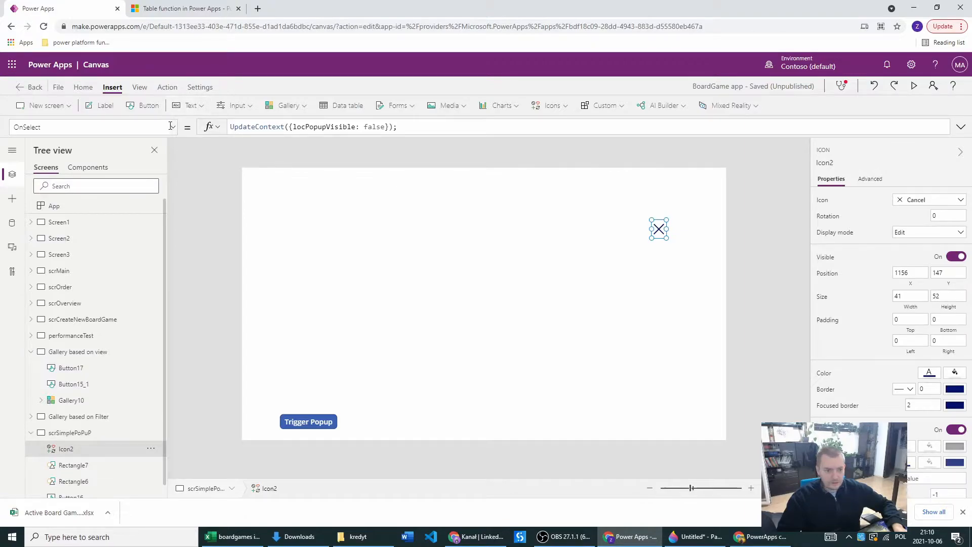
pyautogui.click(93, 127)
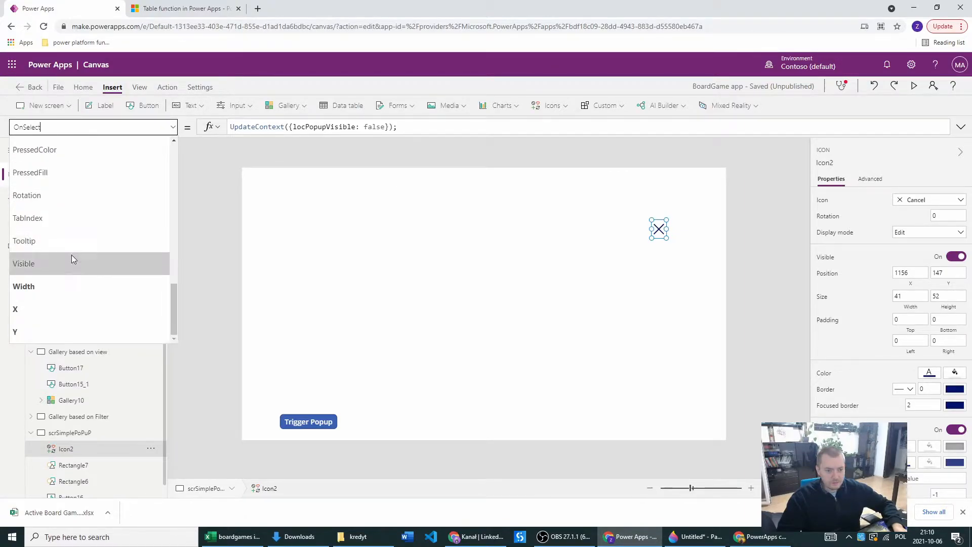
pyautogui.click(23, 263)
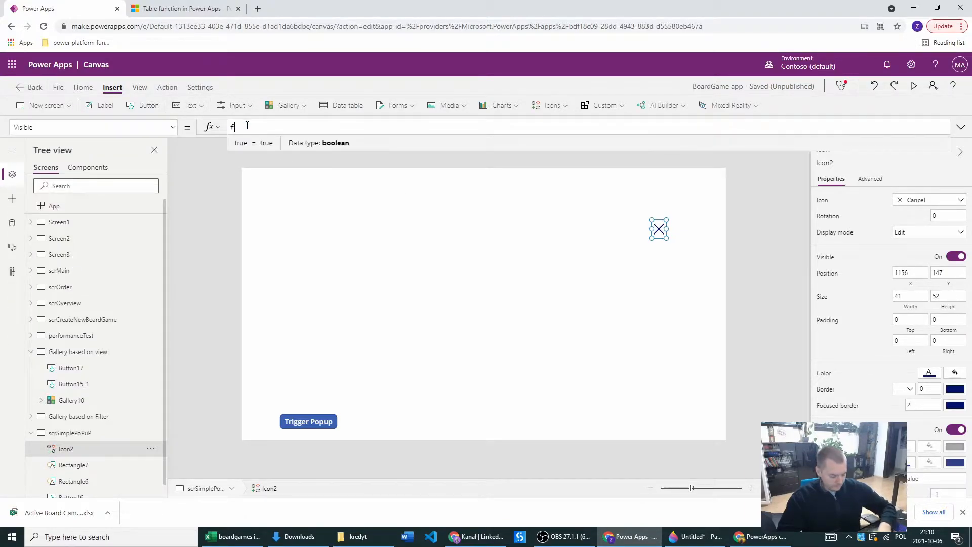
pyautogui.write('alse')
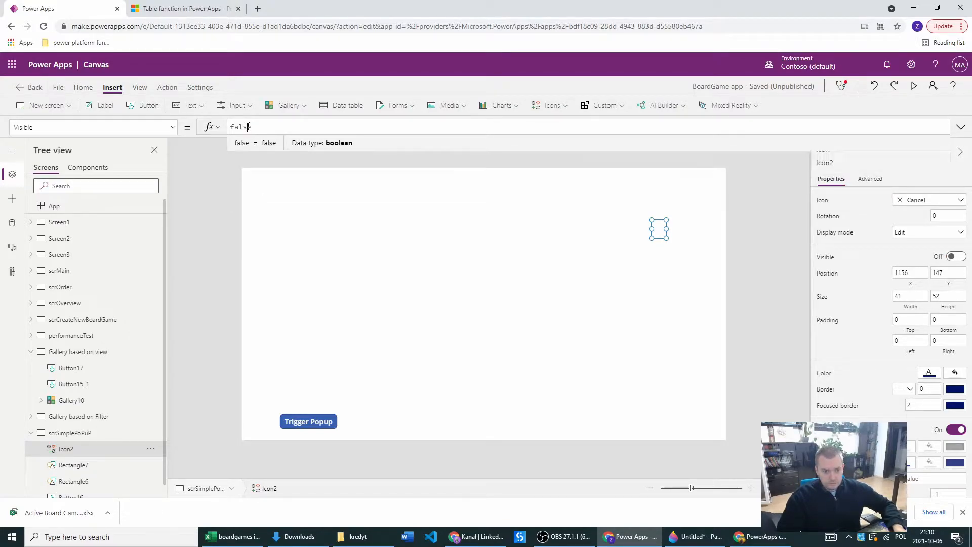
pyautogui.write('u')
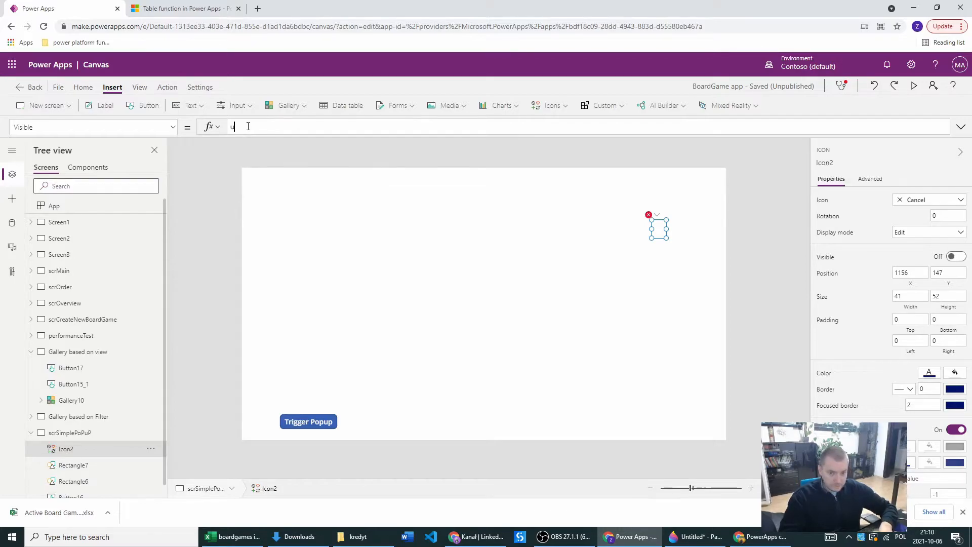
pyautogui.write('pd')
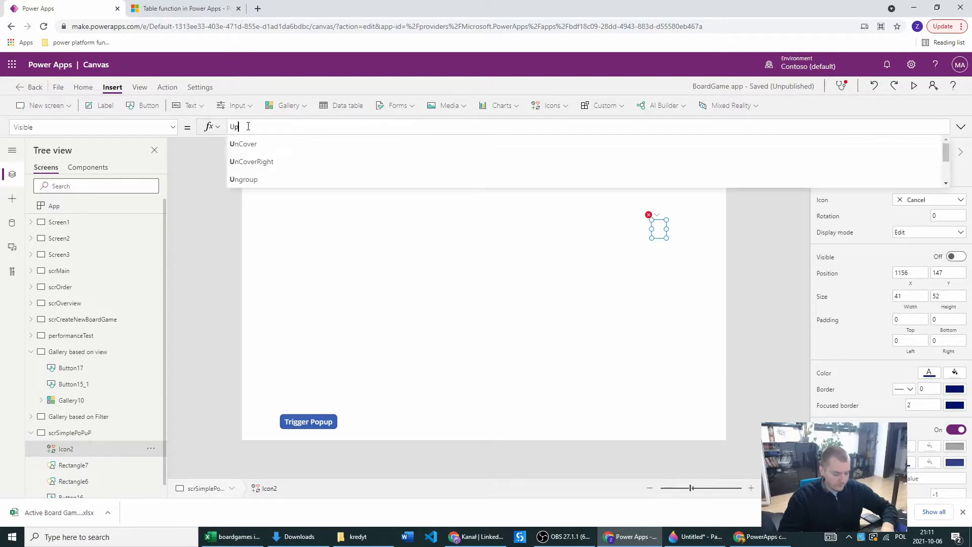
pyautogui.write('date')
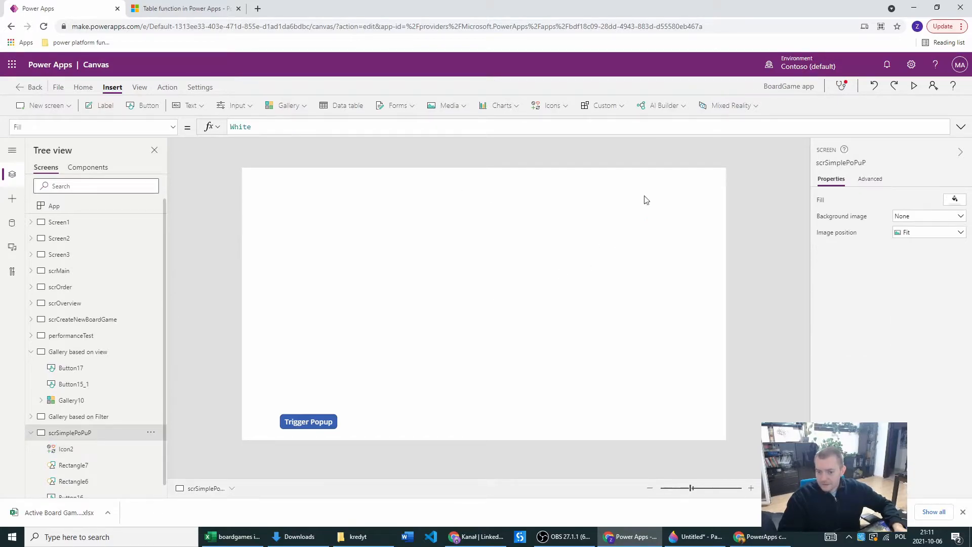
# Preview the app, trigger the popup with its close X, and leave preview with it showing.
pyautogui.click(914, 86)
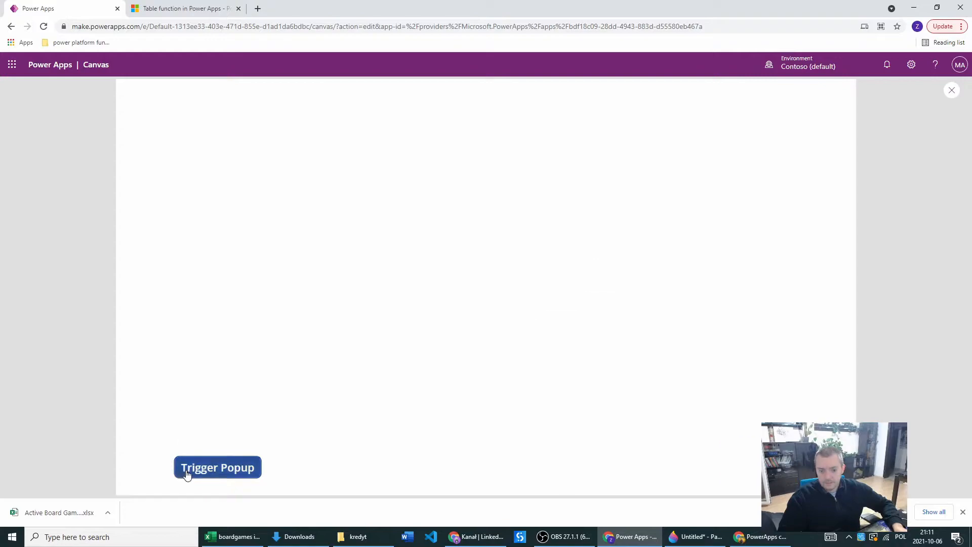
pyautogui.moveTo(217, 437)
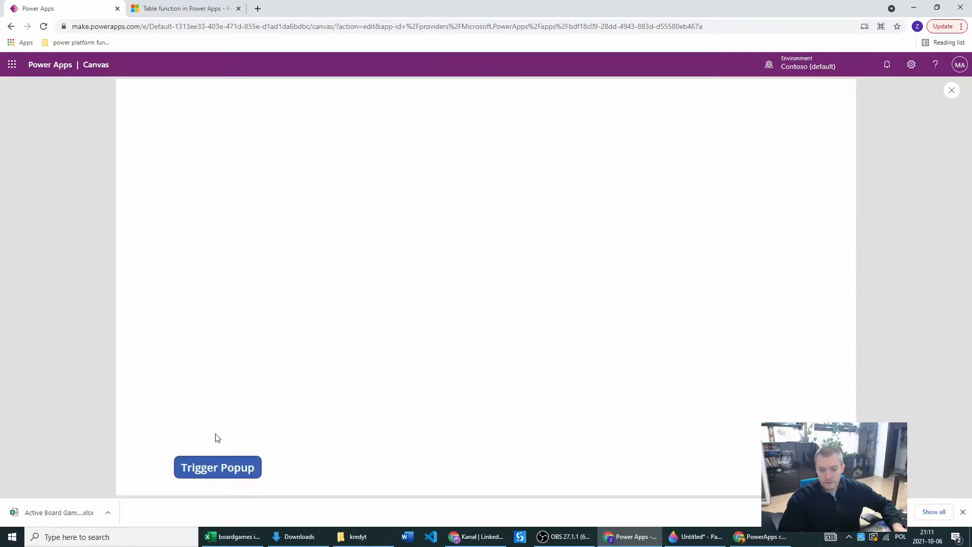
pyautogui.click(217, 467)
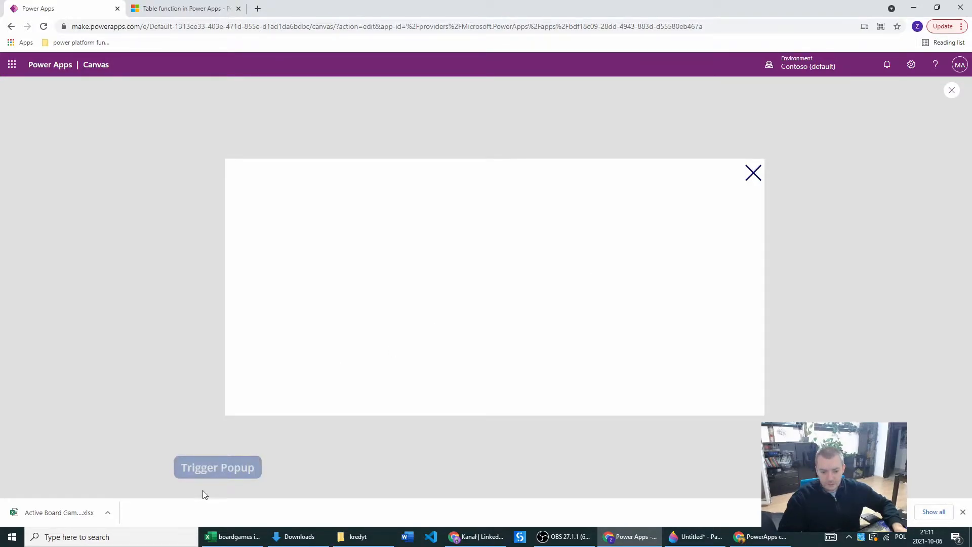
pyautogui.moveTo(761, 197)
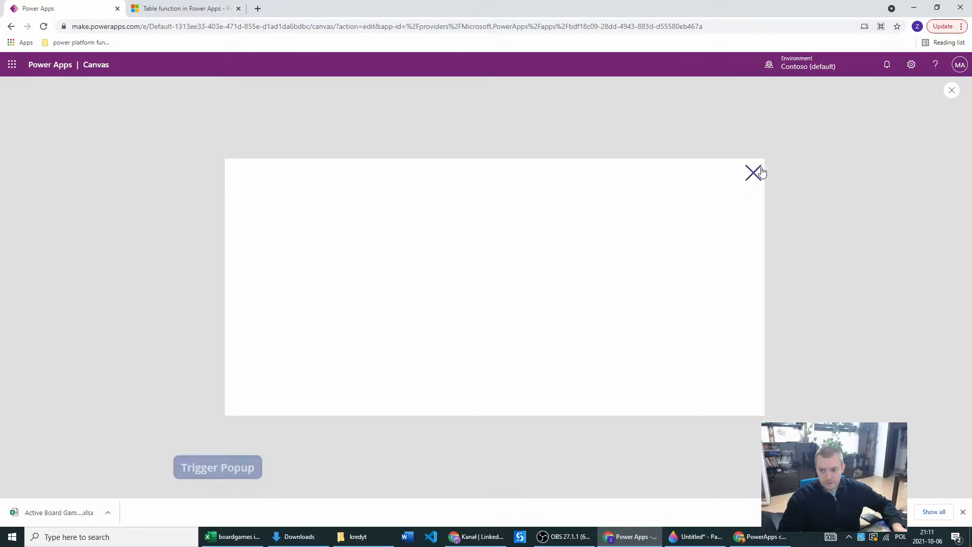
pyautogui.moveTo(963, 111)
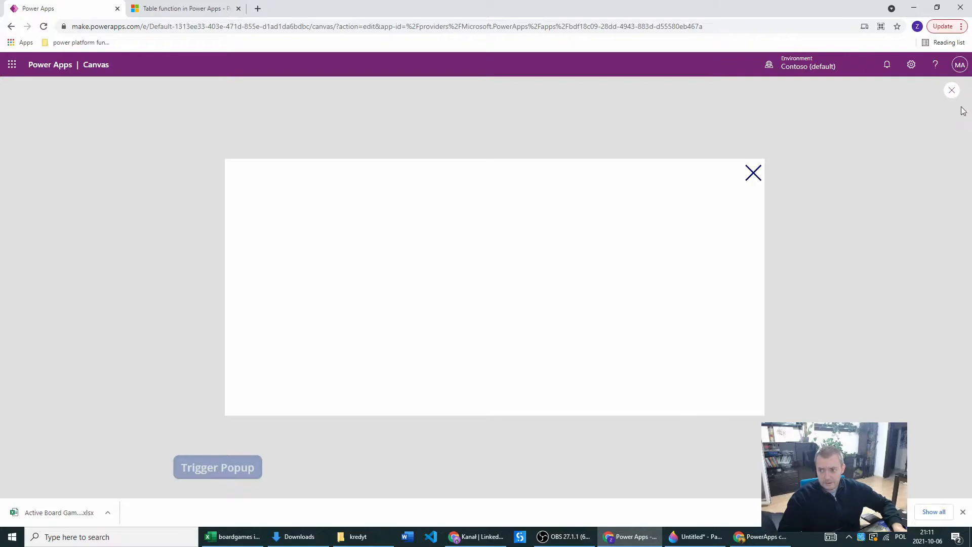
pyautogui.click(952, 91)
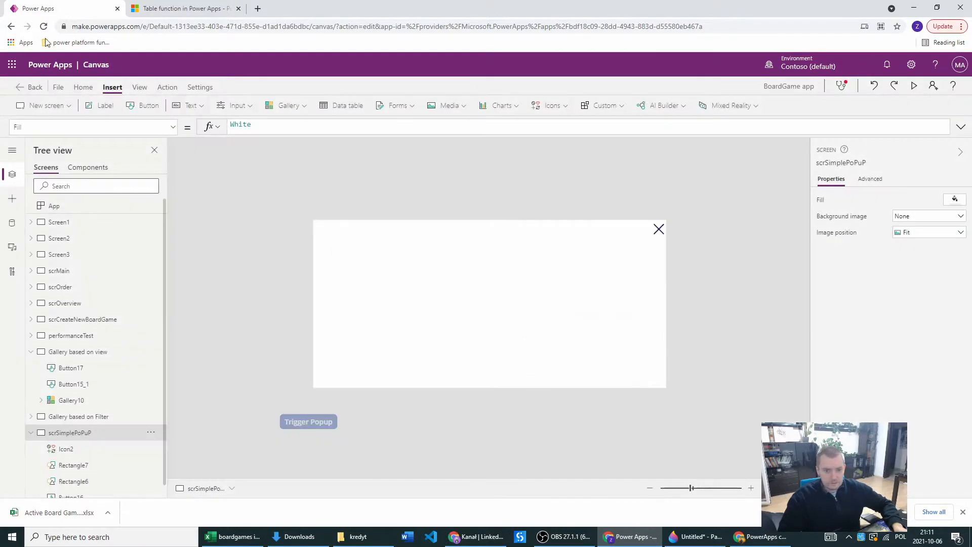
# Add a semibold title label reading POPUP NAME at the top of the popup.
pyautogui.click(105, 105)
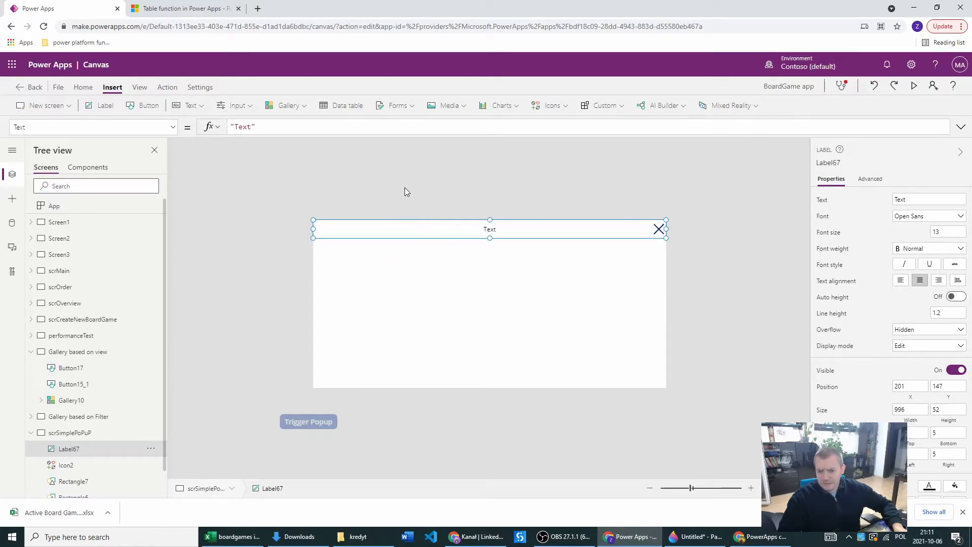
pyautogui.click(958, 248)
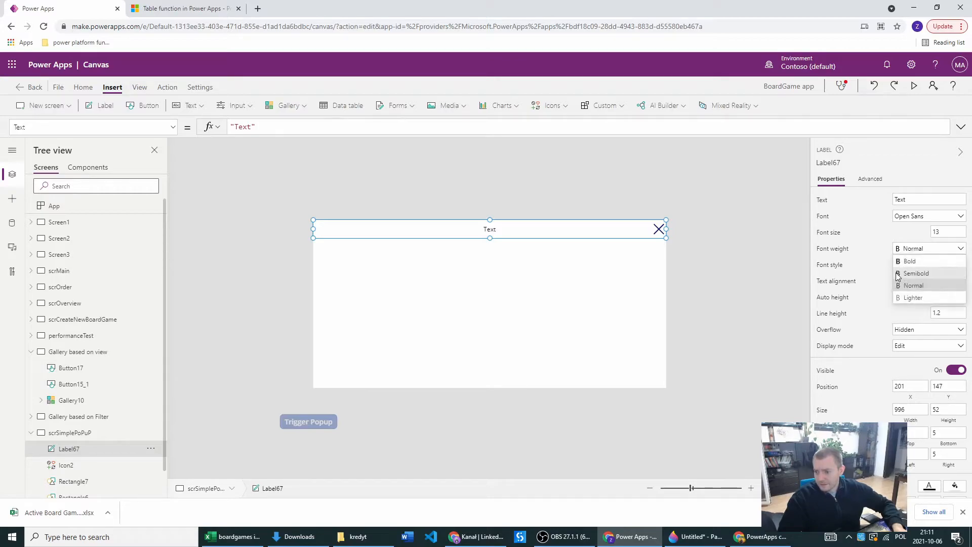
pyautogui.click(909, 262)
pyautogui.write('"POPUP')
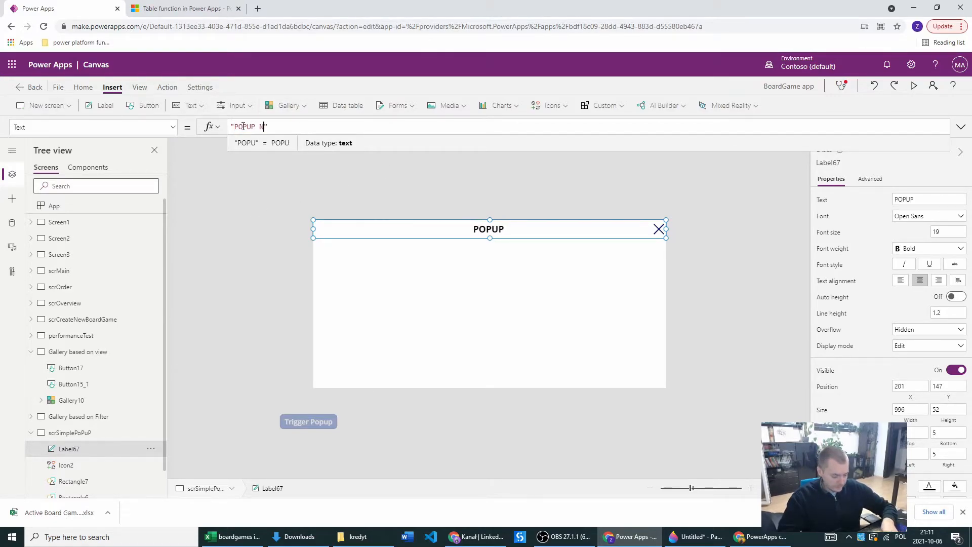
pyautogui.write('NAME')
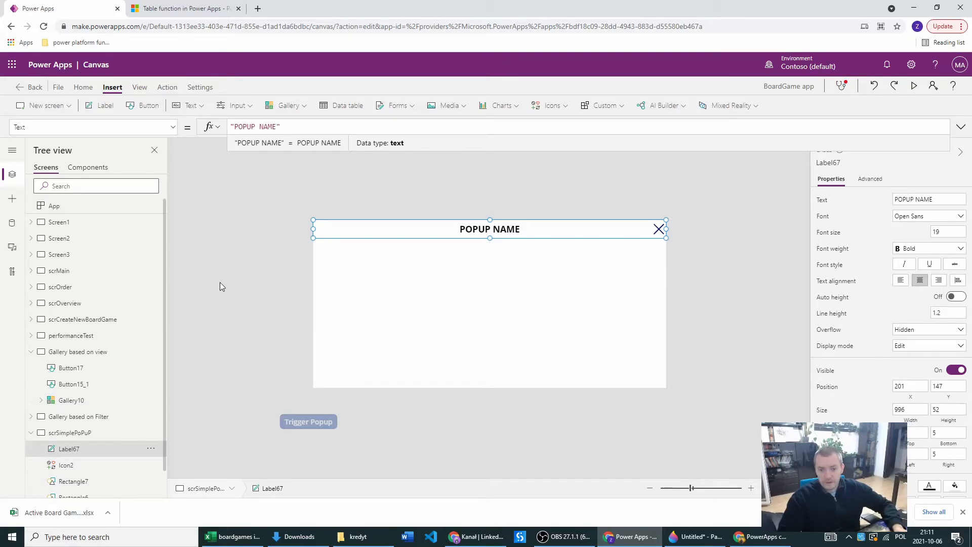
pyautogui.click(70, 433)
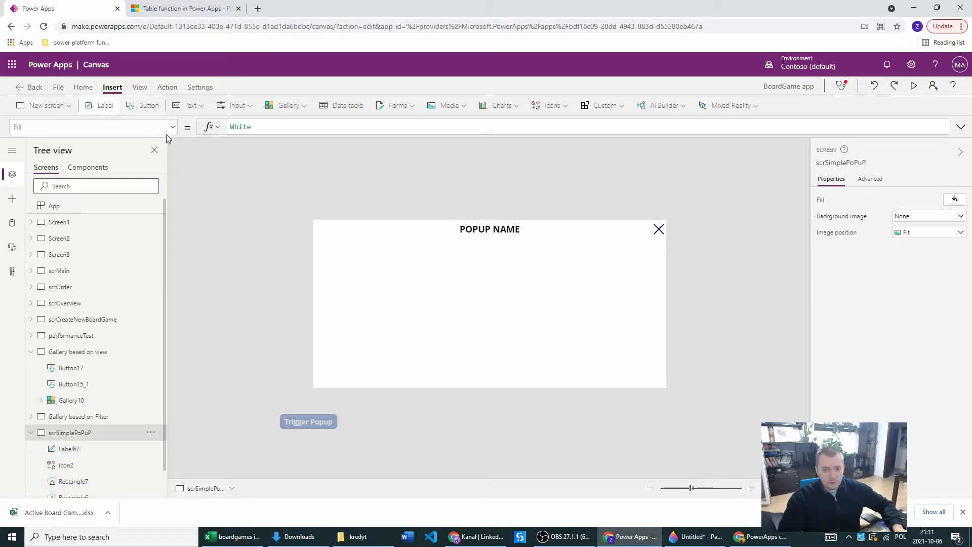
# Add a label with text Lorem Ipsum in the popup body and center-align it.
pyautogui.click(105, 105)
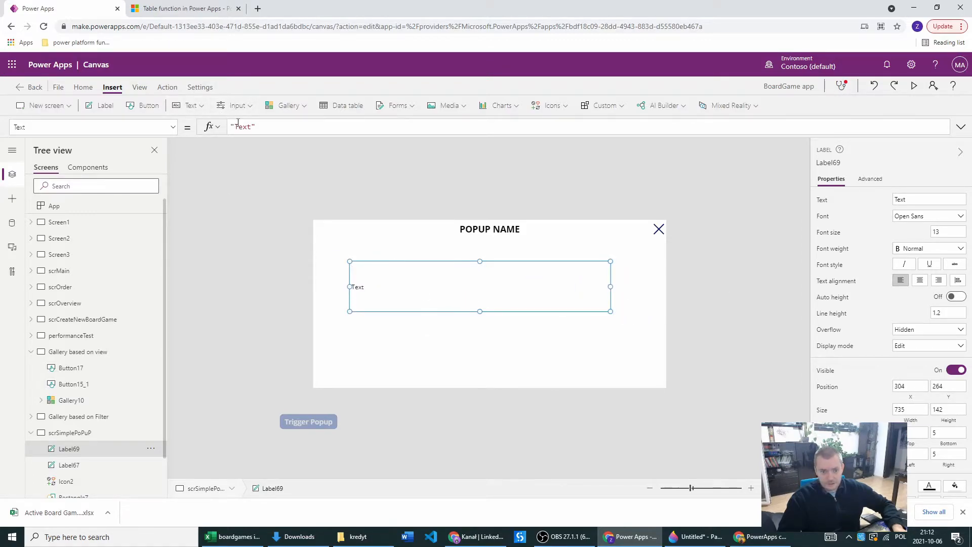
pyautogui.write('Lorem i')
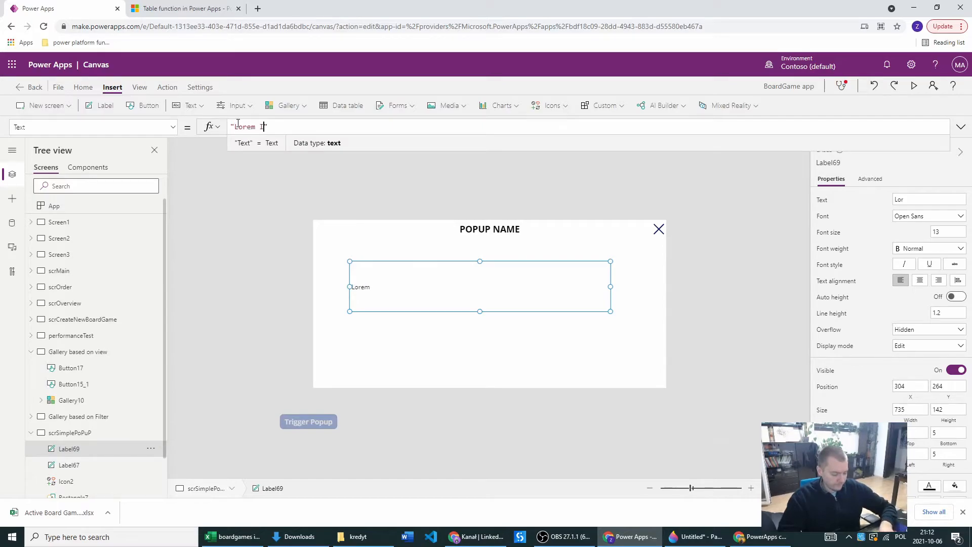
pyautogui.write('Ipsum')
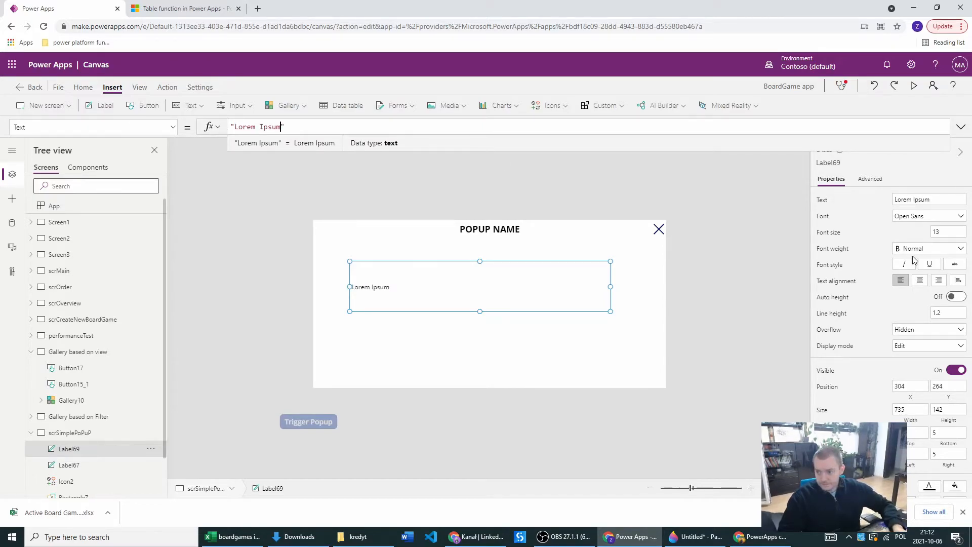
pyautogui.click(490, 341)
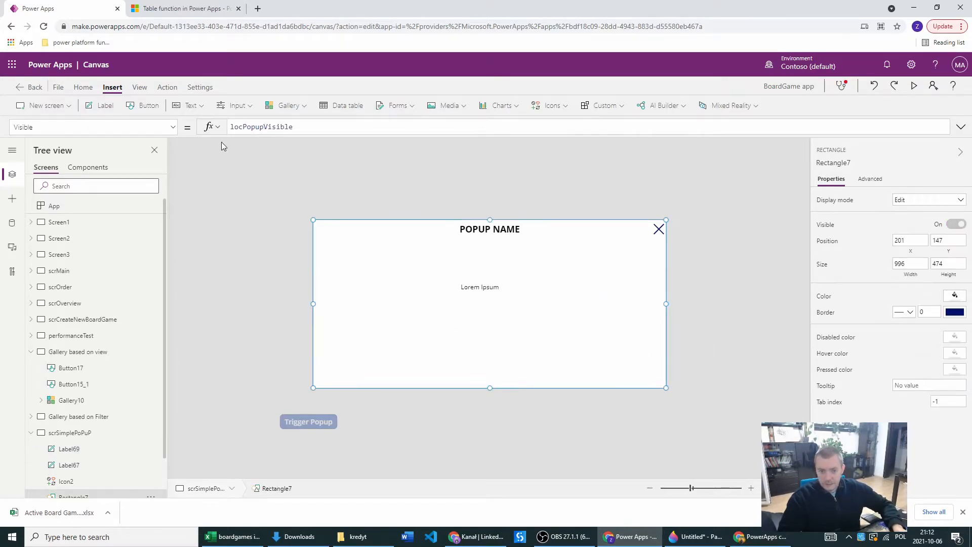
# Insert a button and set its Text property to Confirm.
pyautogui.click(148, 106)
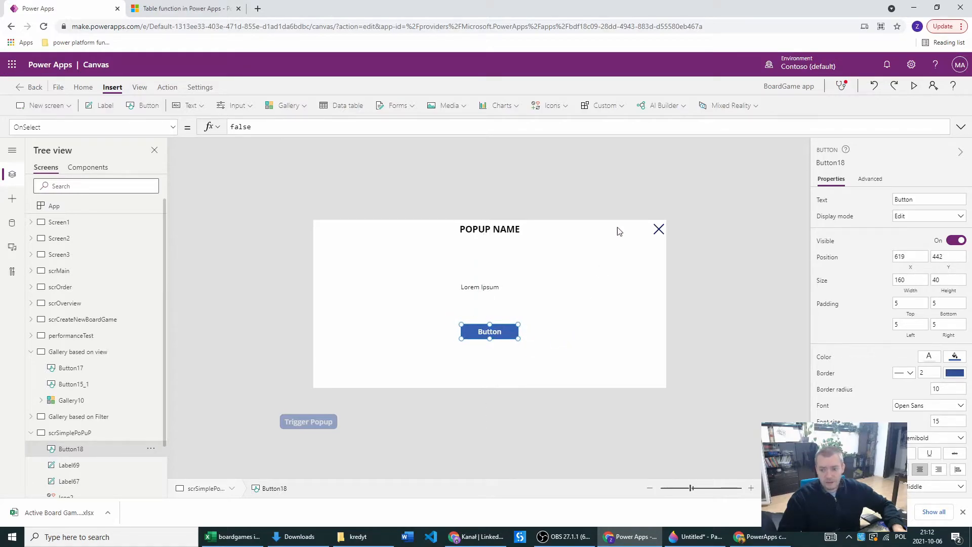
pyautogui.moveTo(659, 229)
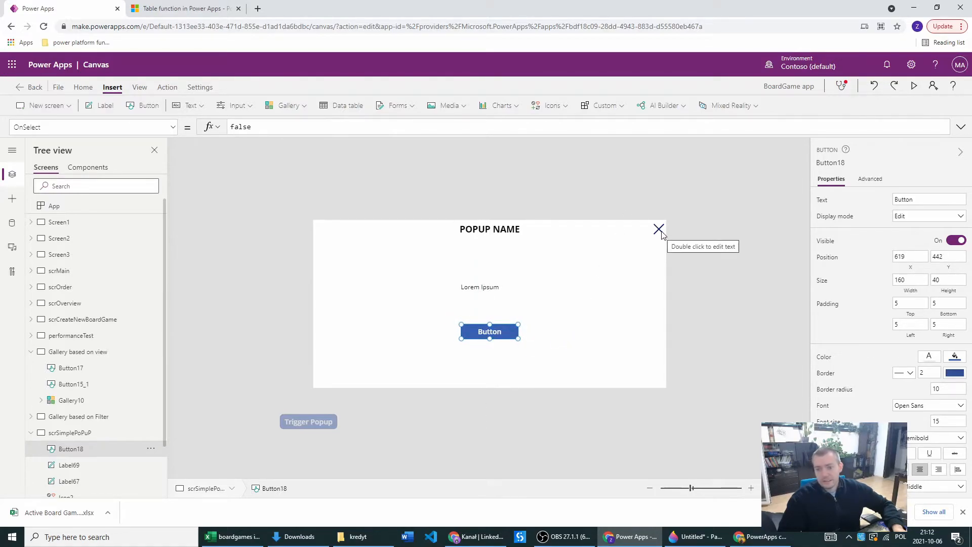
pyautogui.moveTo(432, 355)
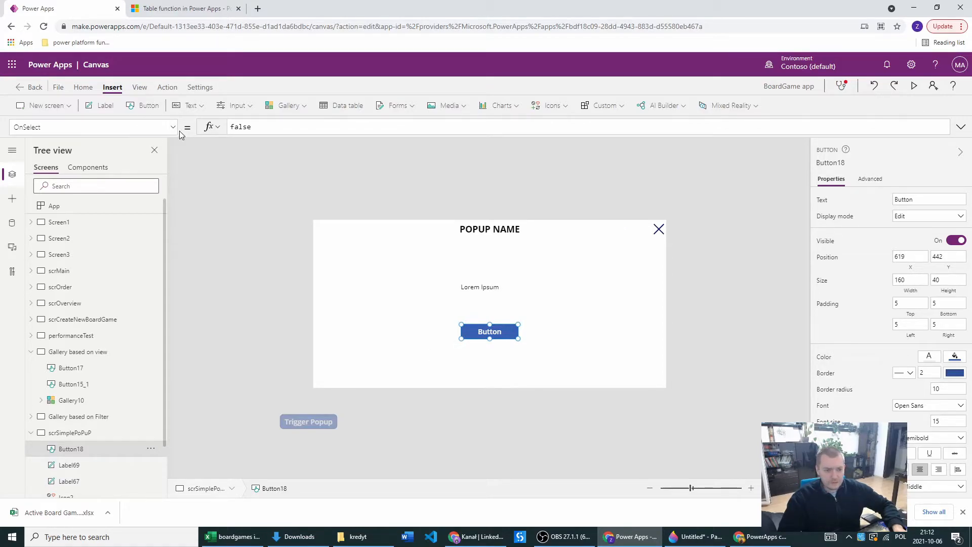
pyautogui.click(94, 127)
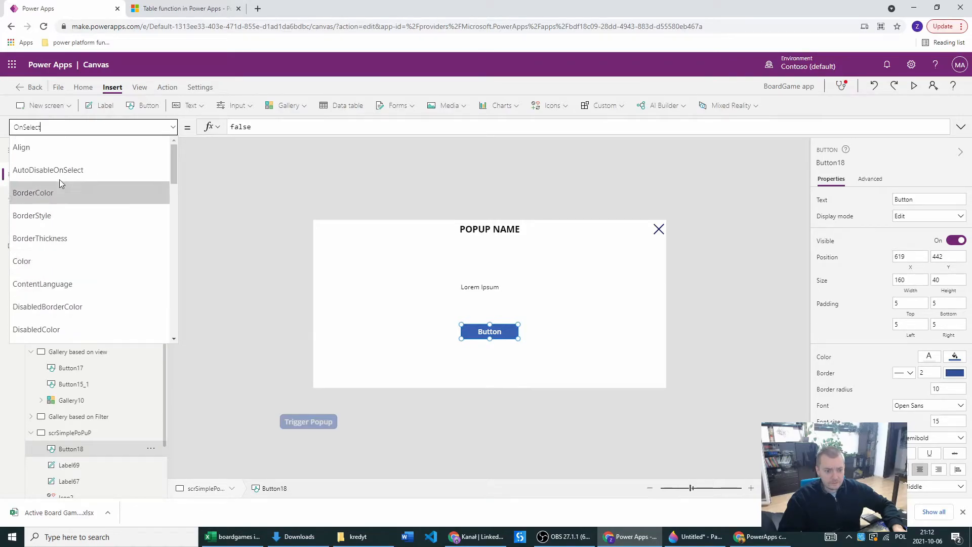
pyautogui.scroll(-3)
pyautogui.write('"Confirm"')
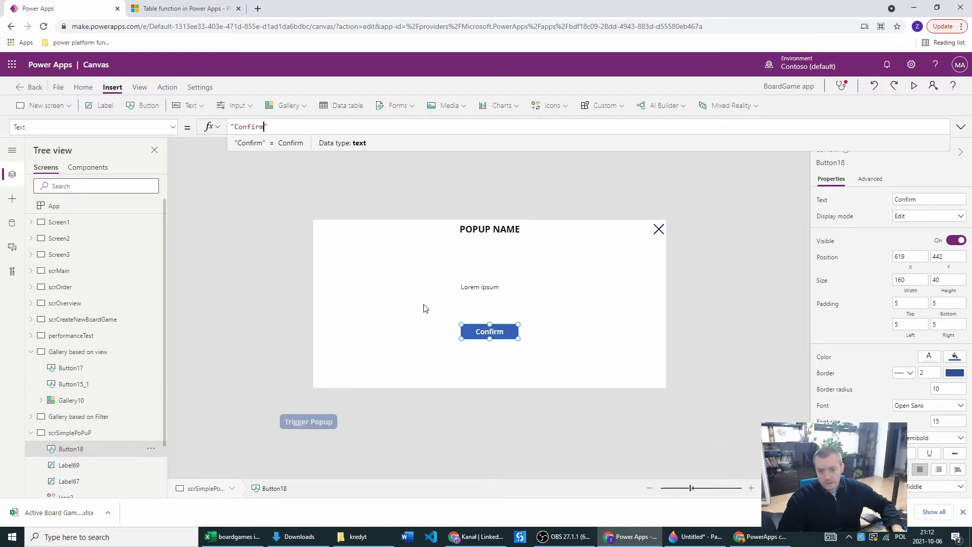
# Center the Lorem Ipsum label and move the Confirm button lower in the popup.
pyautogui.click(489, 229)
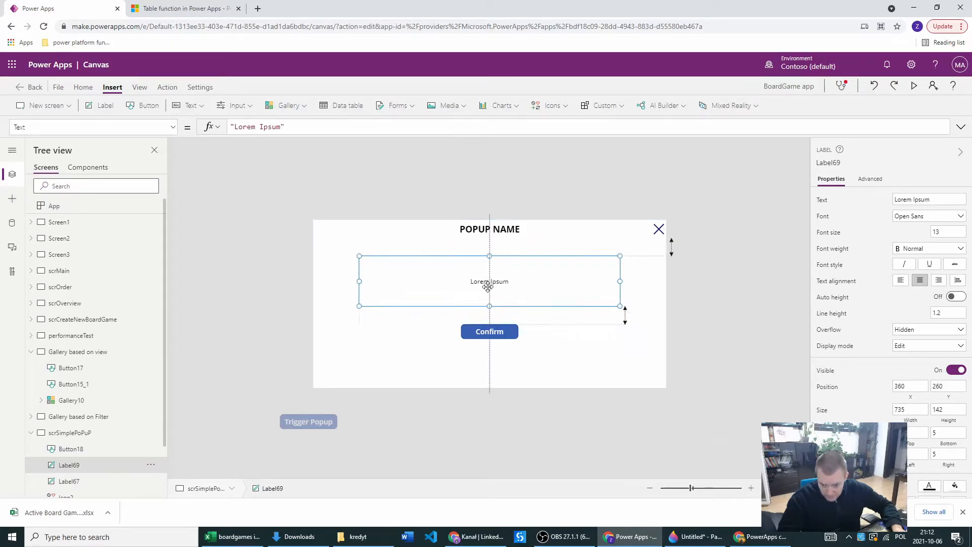
pyautogui.click(490, 331)
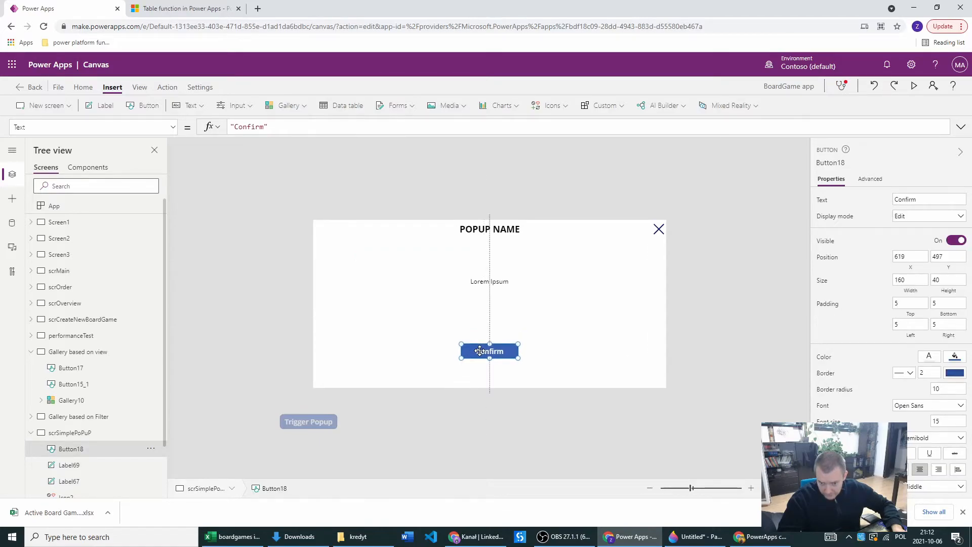
pyautogui.scroll(-3)
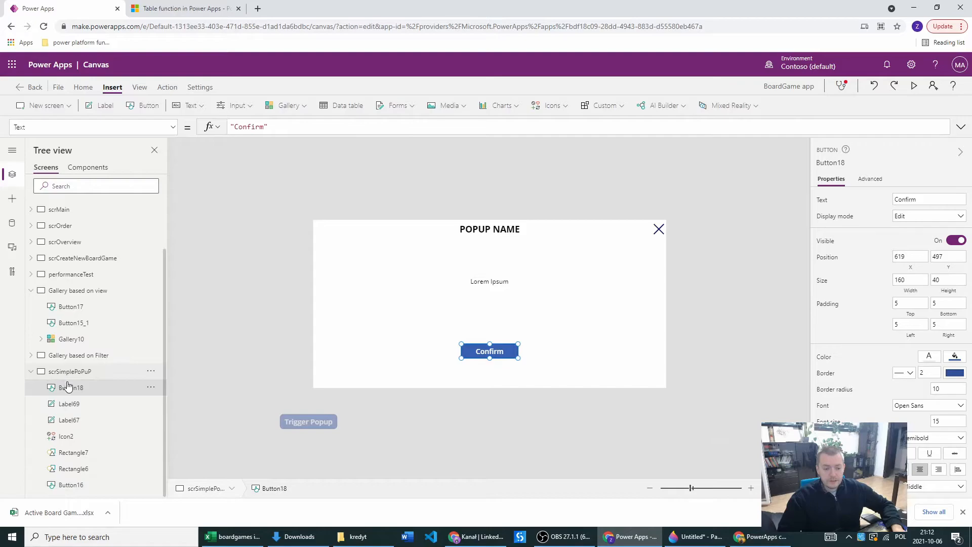
pyautogui.moveTo(27, 383)
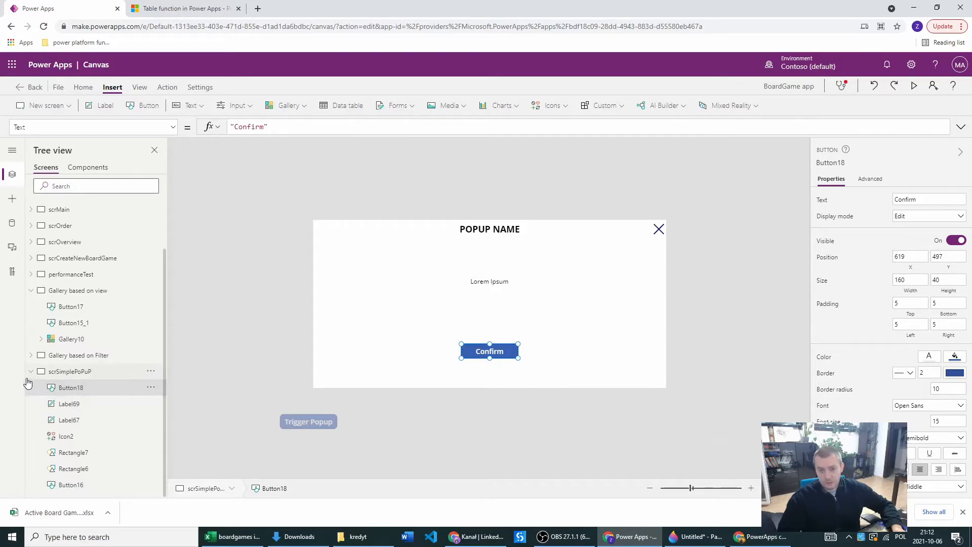
pyautogui.moveTo(68, 404)
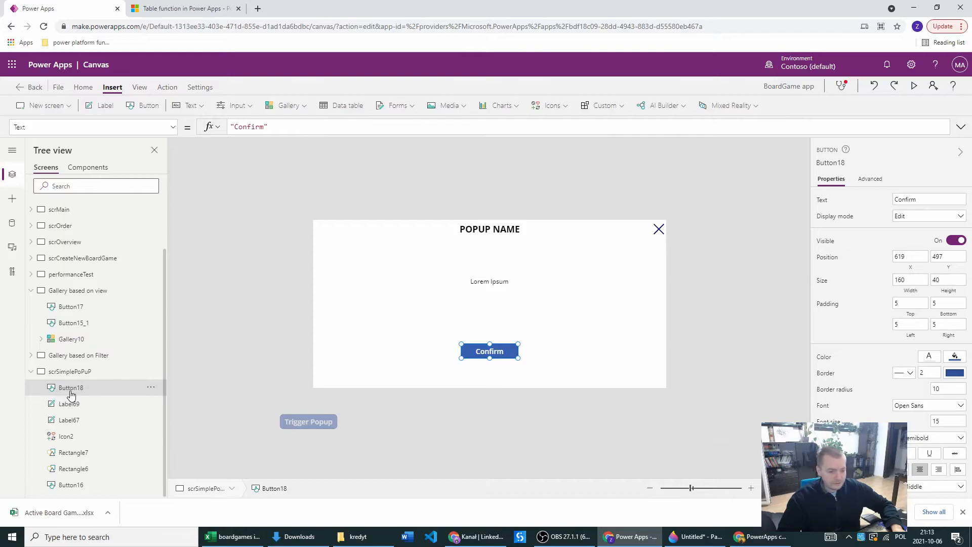
pyautogui.moveTo(92, 438)
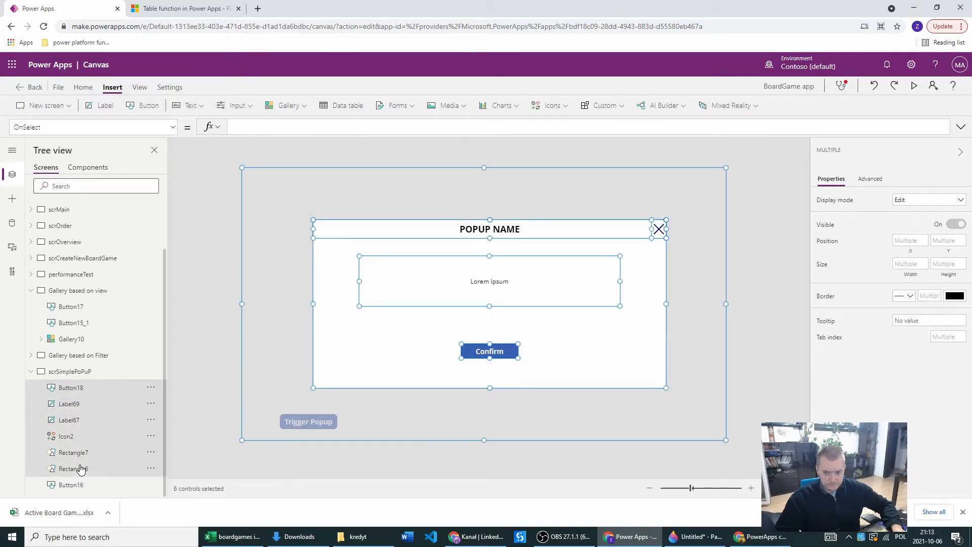
# Group all the popup controls from Tree view and rename the new group grpPopUp.
pyautogui.click(70, 484)
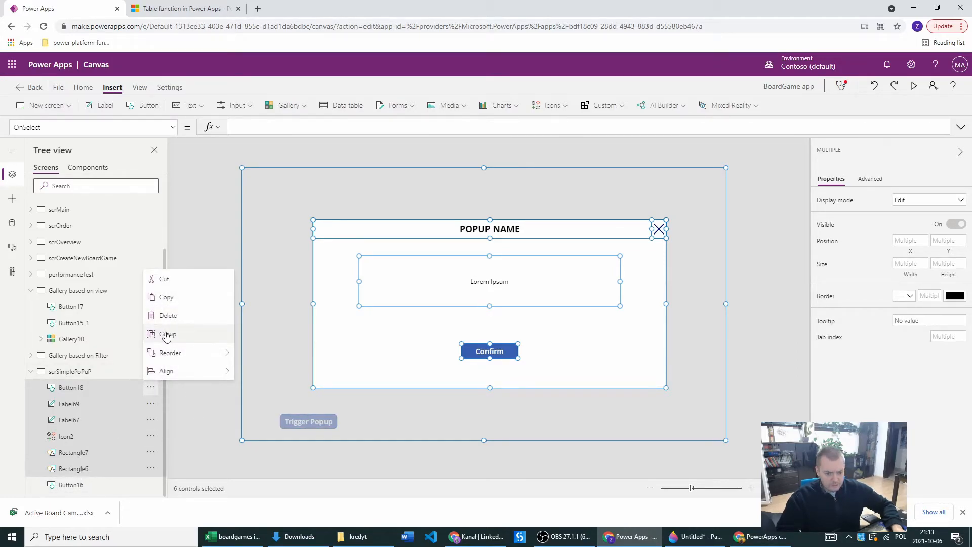
pyautogui.click(167, 335)
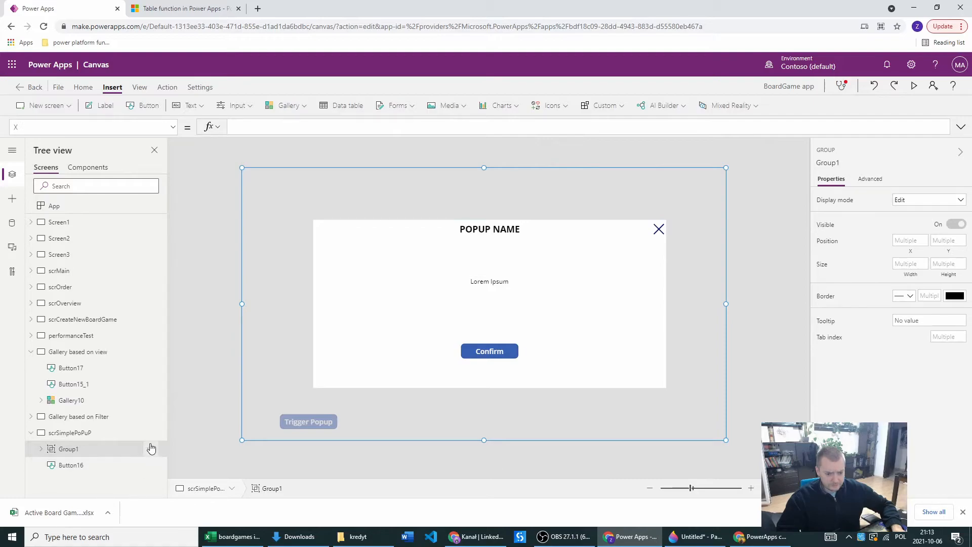
pyautogui.doubleClick(68, 449)
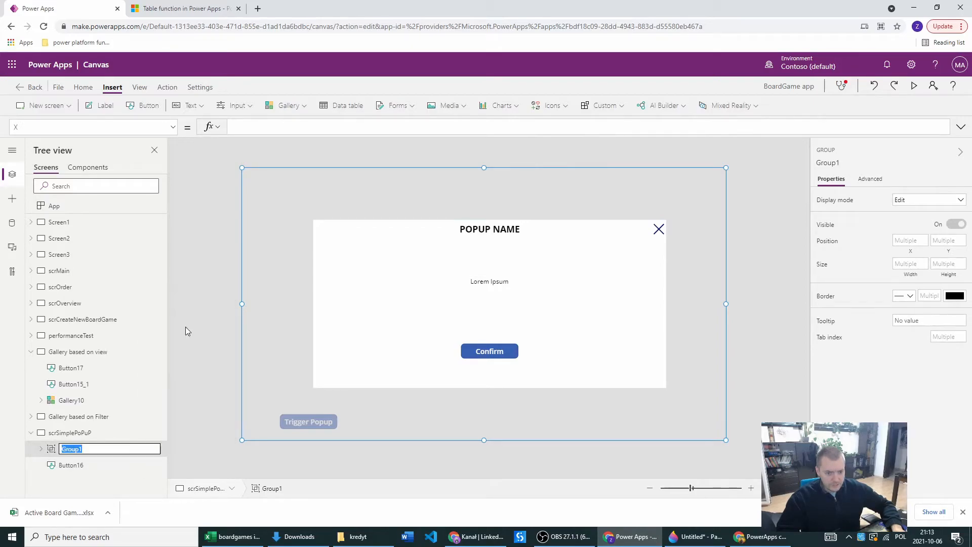
pyautogui.write('grpPopUp')
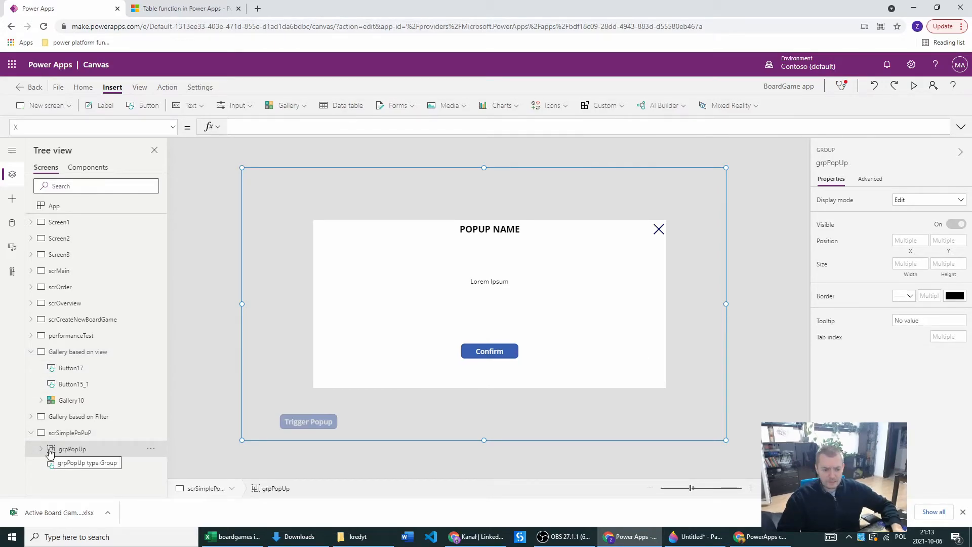
# Set grpPopUp's Visible property to locPopupVisible.
pyautogui.click(40, 448)
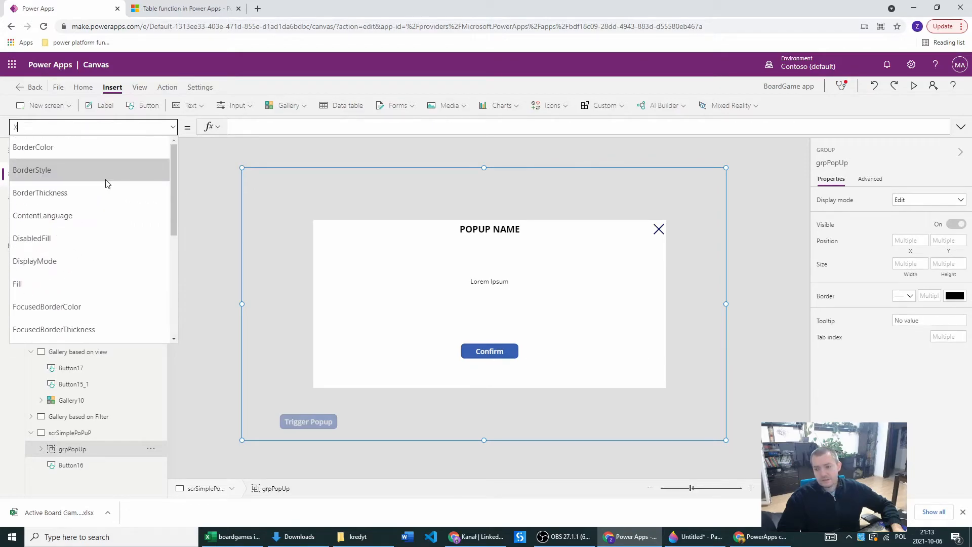
pyautogui.scroll(-3)
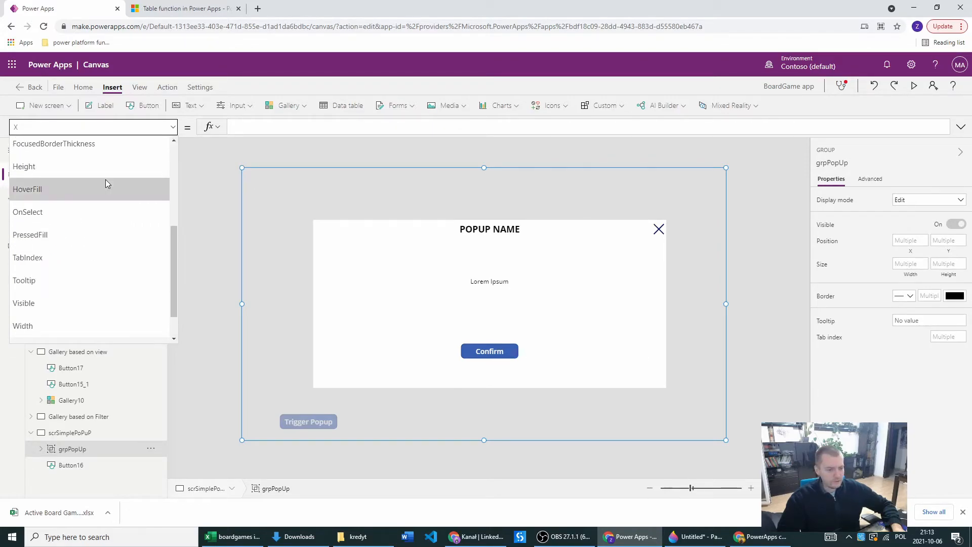
pyautogui.click(24, 303)
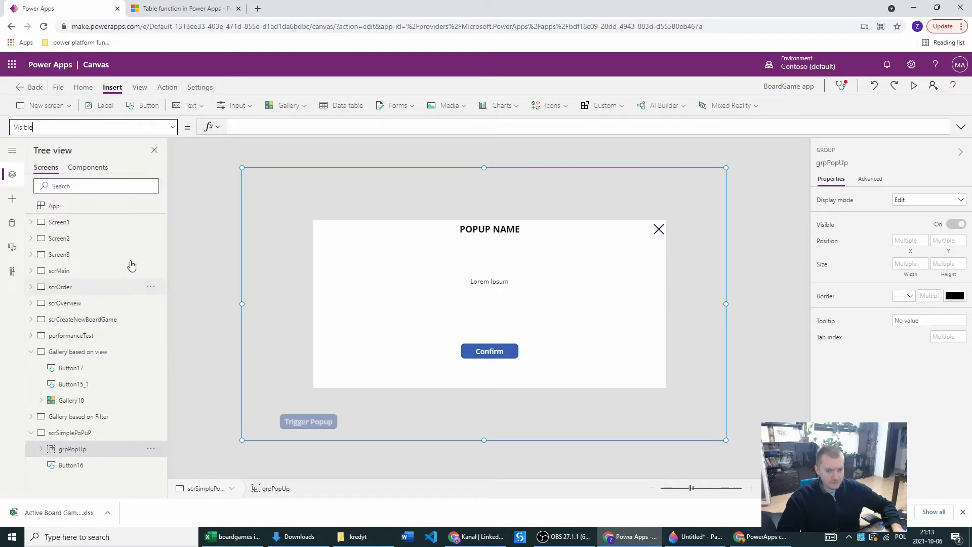
pyautogui.write('locPopupVisible')
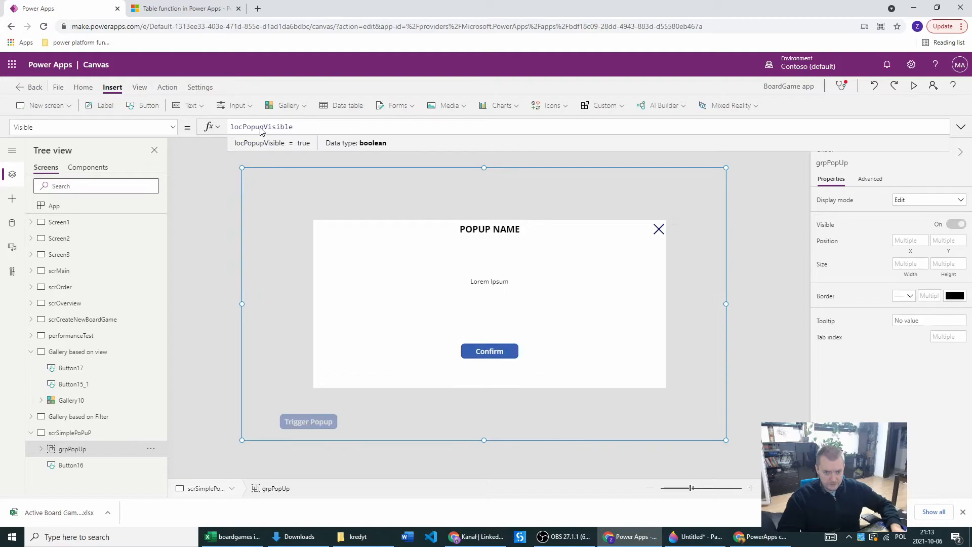
pyautogui.moveTo(697, 254)
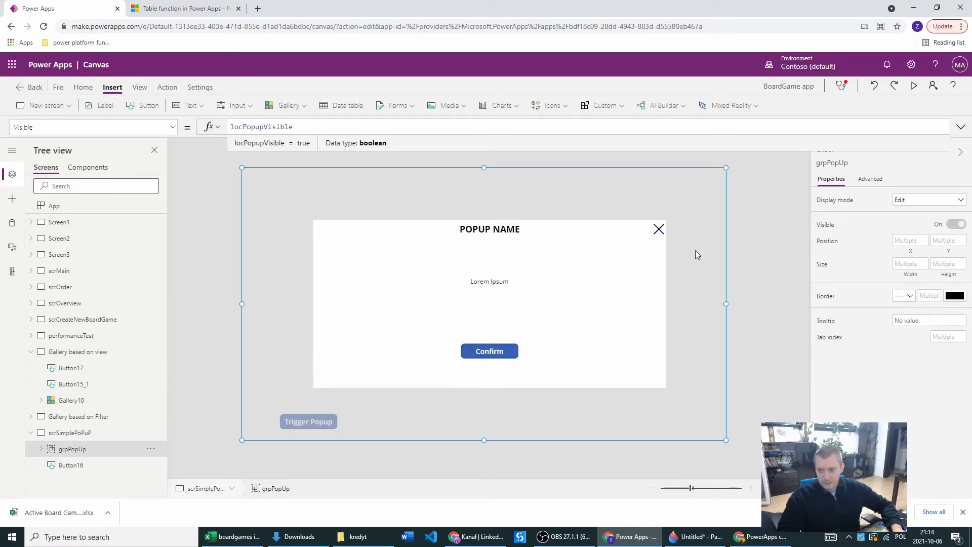
pyautogui.moveTo(344, 161)
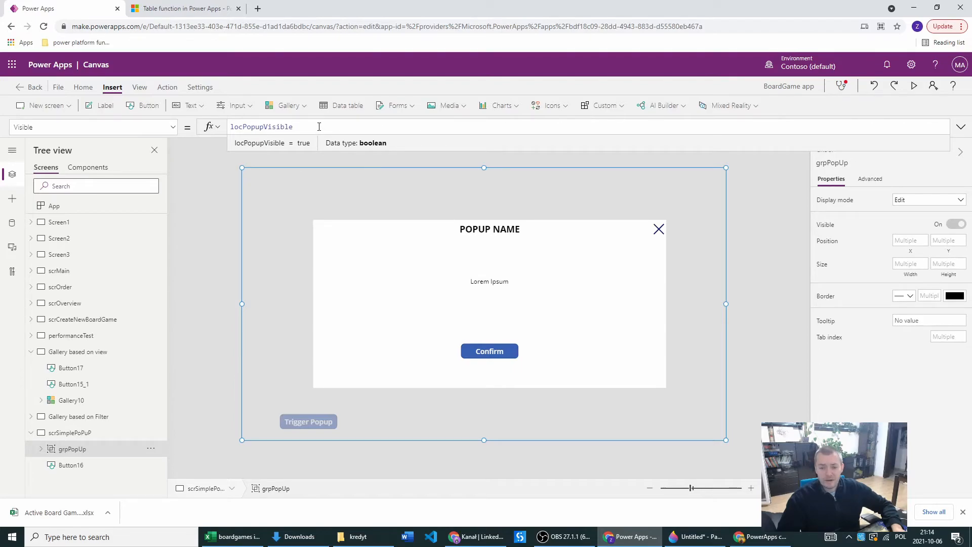
pyautogui.moveTo(89, 439)
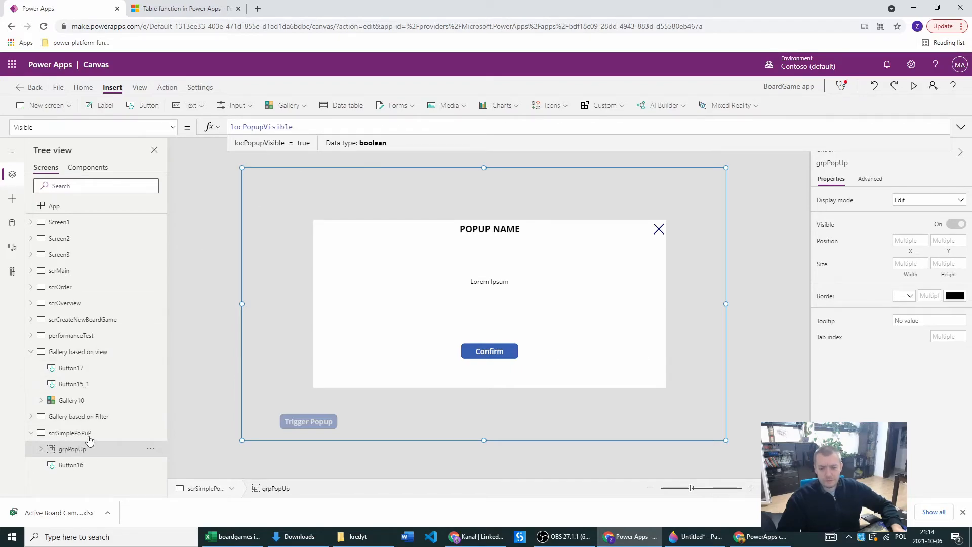
# Preview the grouped popup, then reselect grpPopUp to review its visibility and the close icon's OnSelect.
pyautogui.click(914, 85)
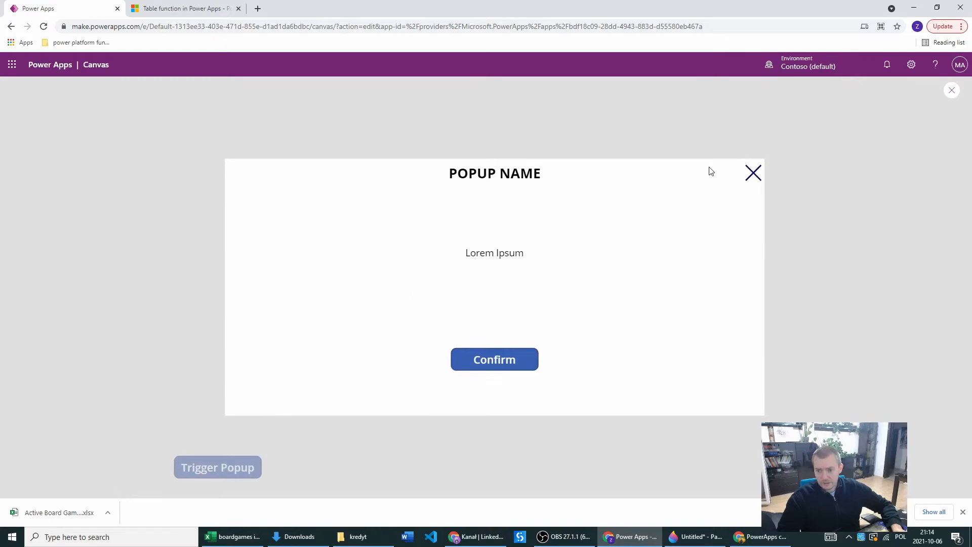
pyautogui.moveTo(753, 172)
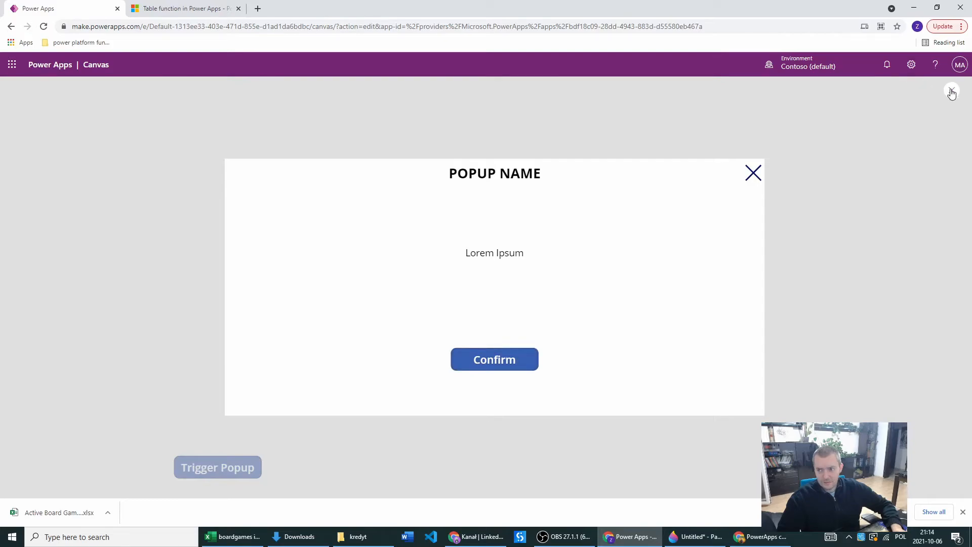
pyautogui.click(952, 93)
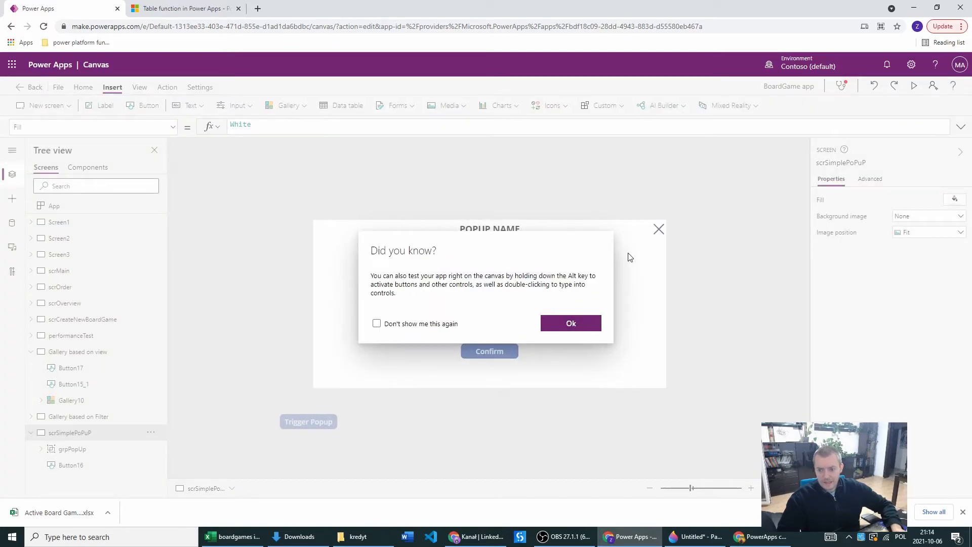
pyautogui.click(571, 323)
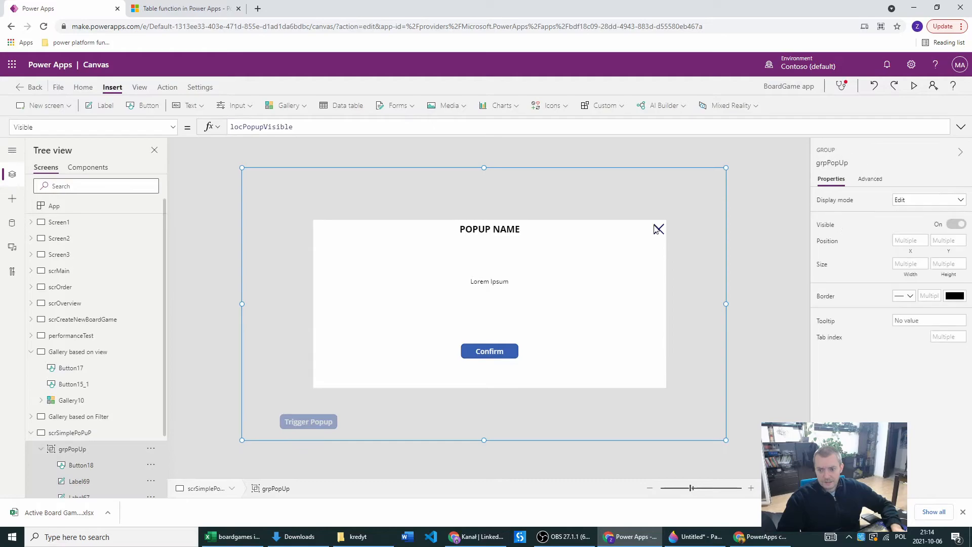
pyautogui.scroll(-3)
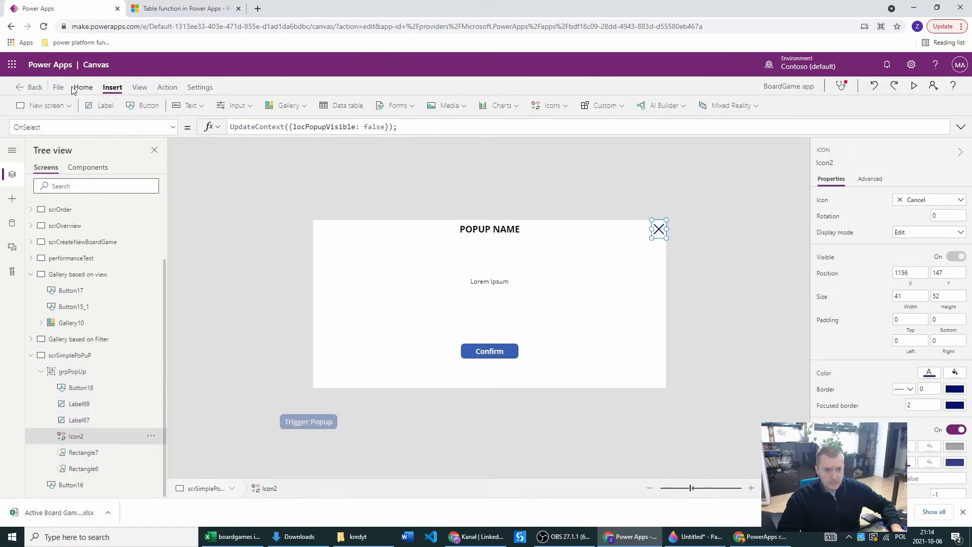
# Bring the close X to the front of grpPopUp and confirm in preview it hides and Trigger Popup reopens it.
pyautogui.click(522, 104)
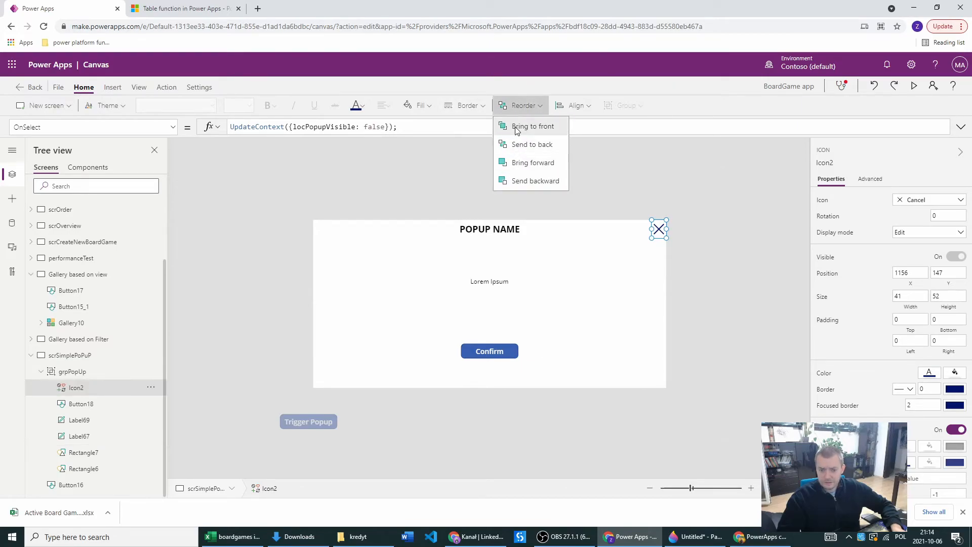
pyautogui.click(915, 86)
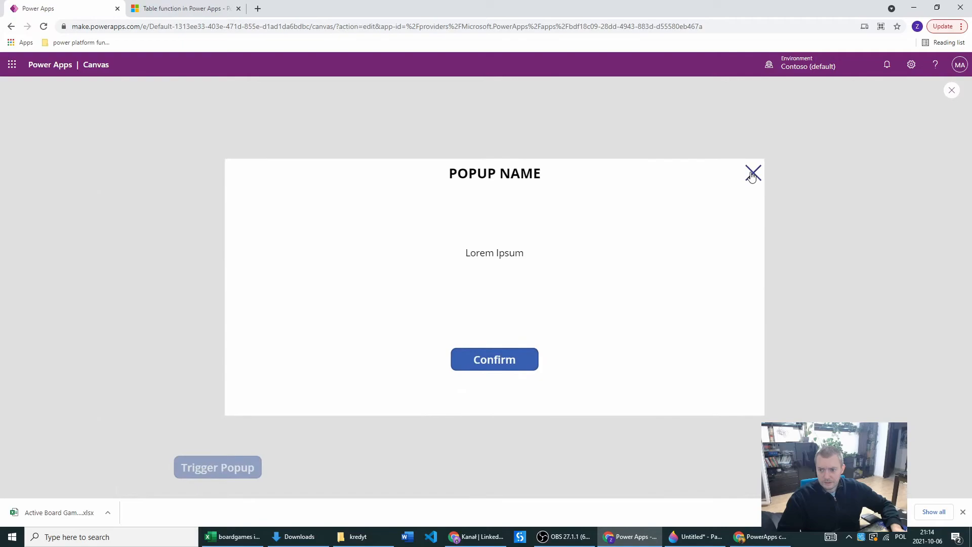
pyautogui.click(754, 173)
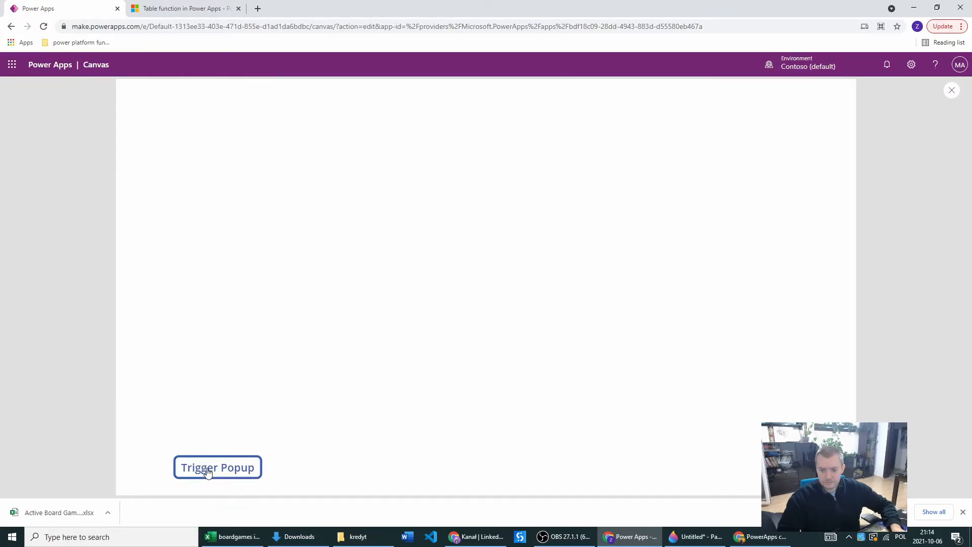
pyautogui.moveTo(670, 227)
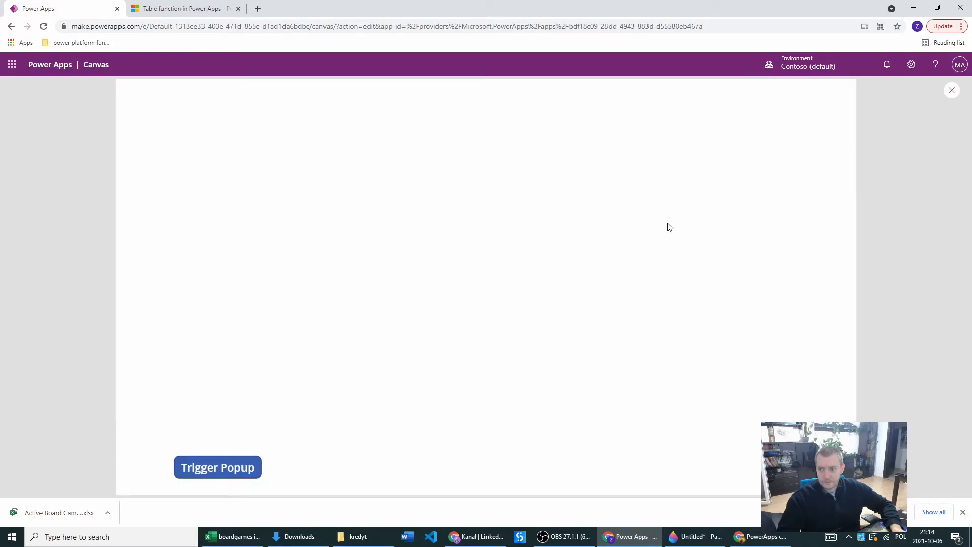
pyautogui.click(217, 467)
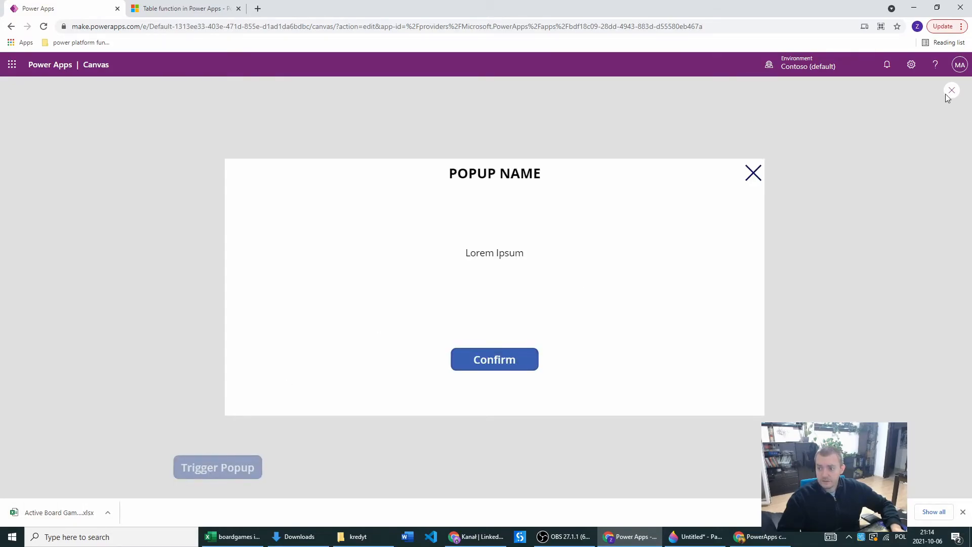
pyautogui.click(952, 90)
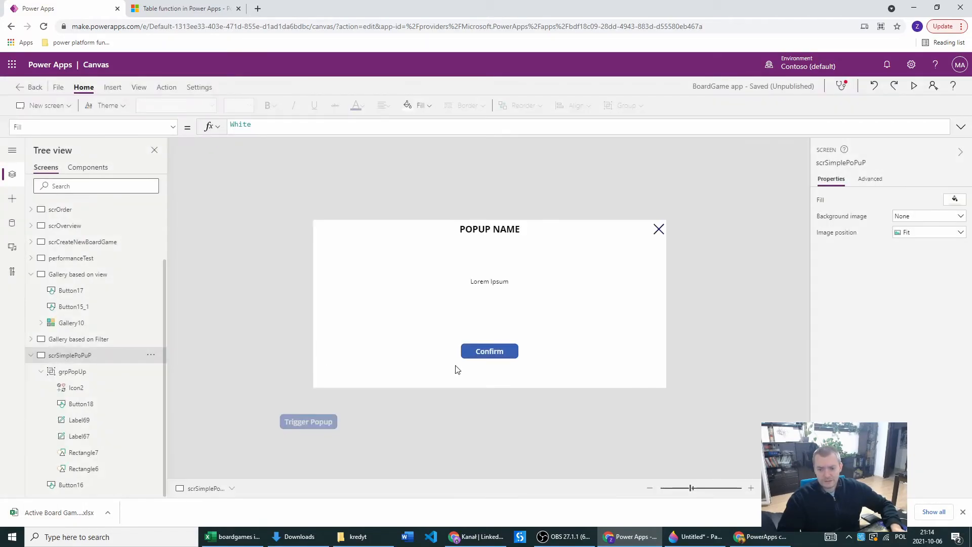
# Give the Confirm button's OnSelect a //YOUR CODE GOES HERE placeholder comment.
pyautogui.click(489, 352)
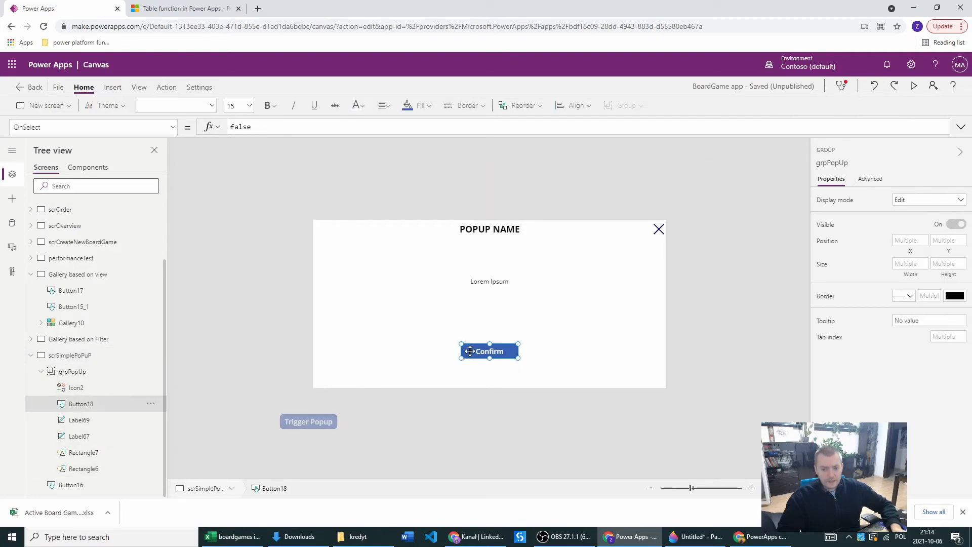
pyautogui.click(489, 352)
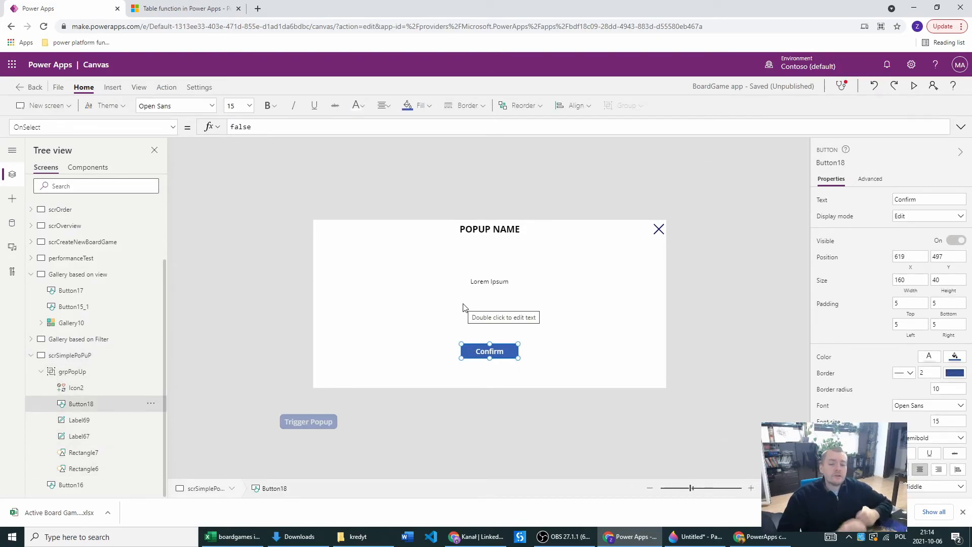
pyautogui.moveTo(298, 72)
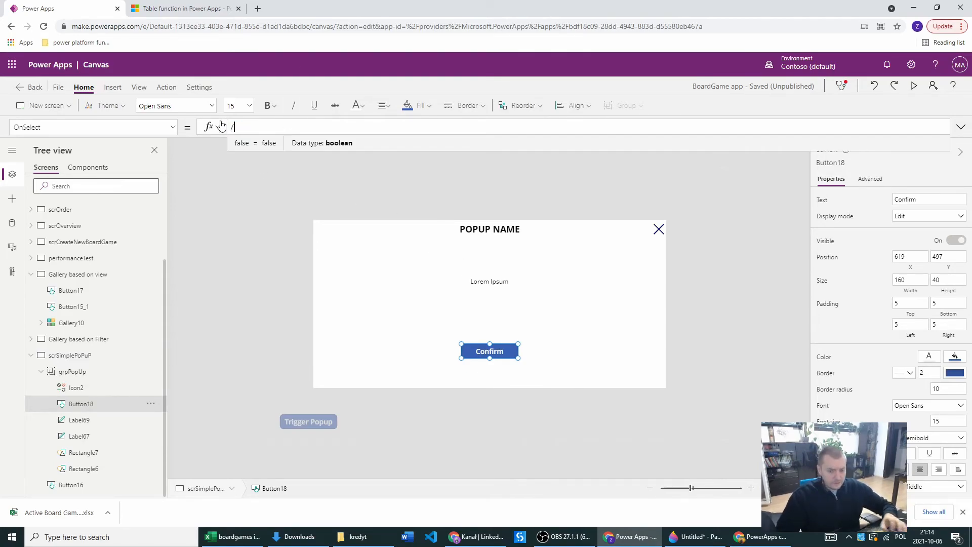
pyautogui.write('/')
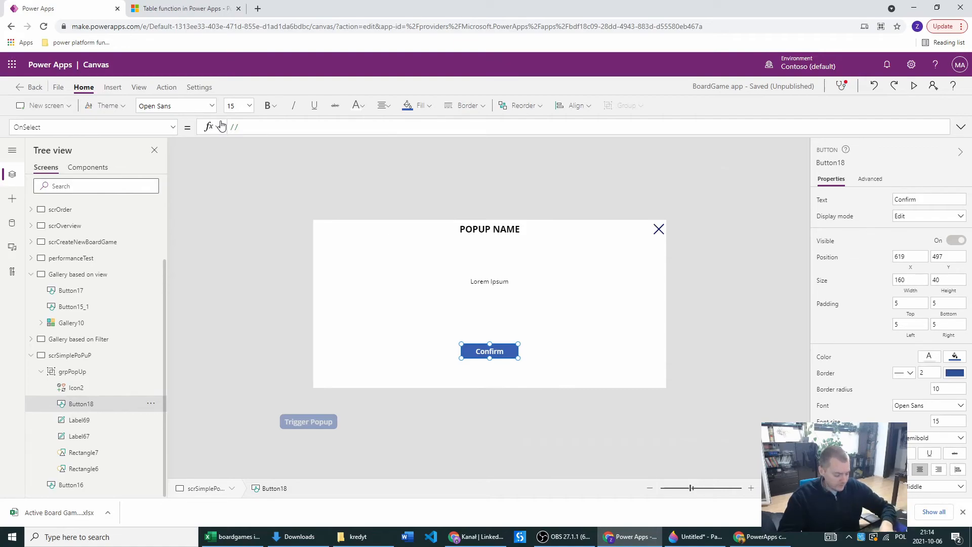
pyautogui.write('YOUR')
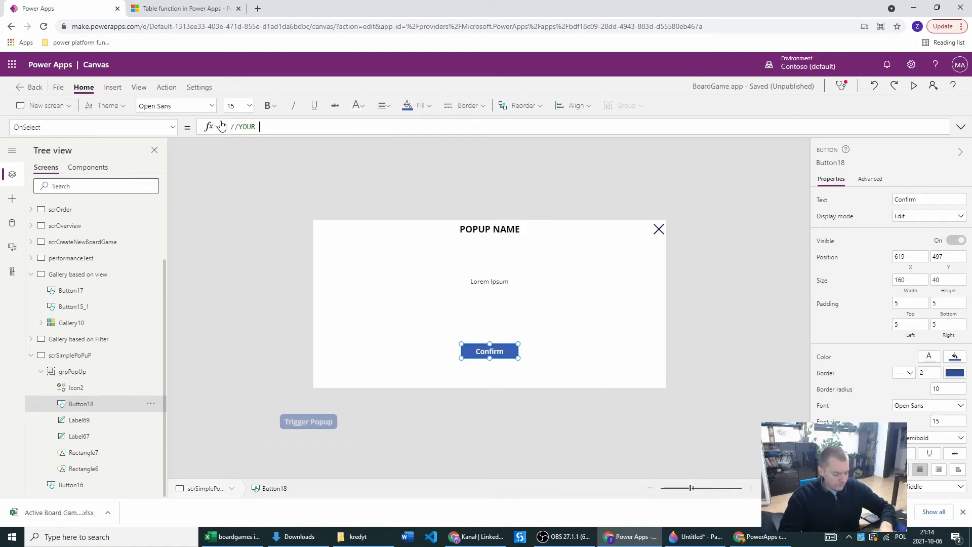
pyautogui.write('CODE GOES')
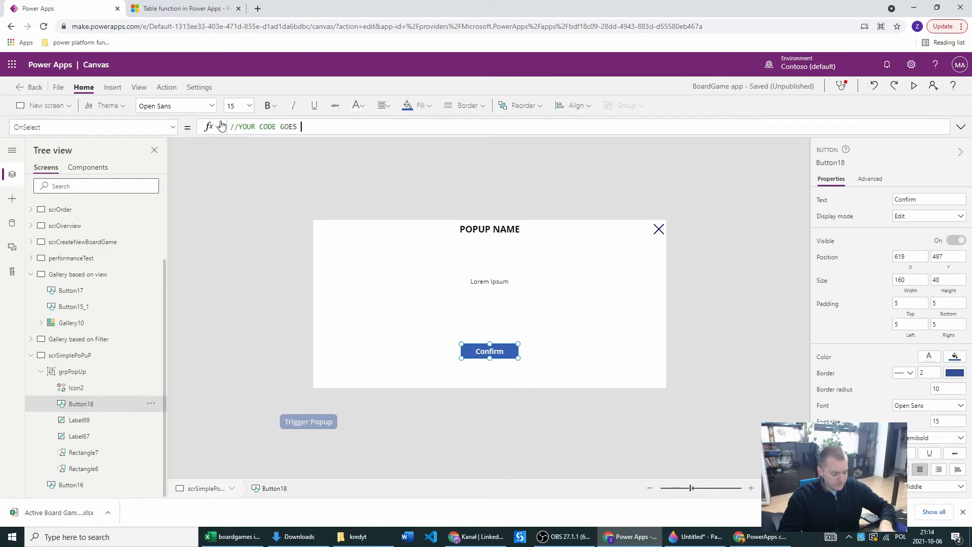
pyautogui.write('HERE')
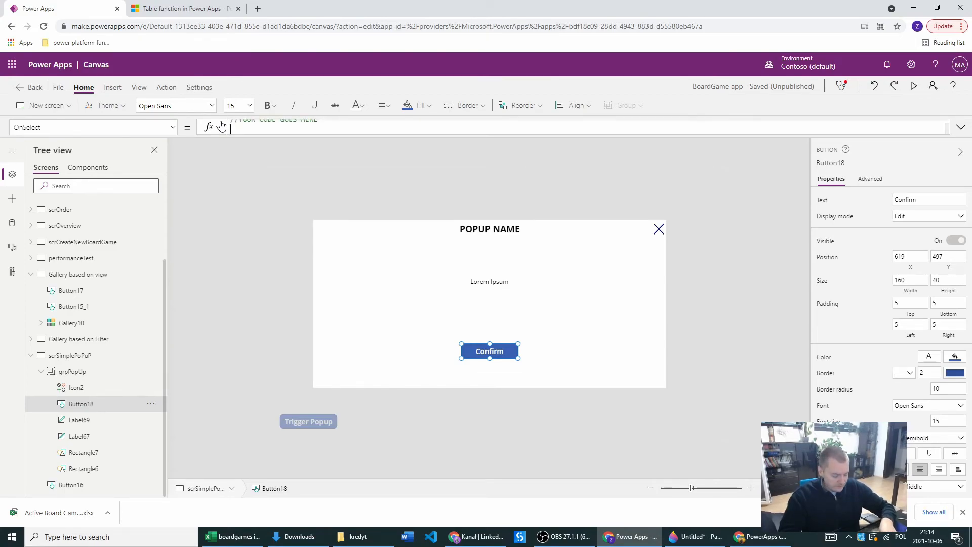
# Add UpdateContext({locPopupVisible: false}) beneath the comment and start previewing the app.
pyautogui.write('UpdateContext({')
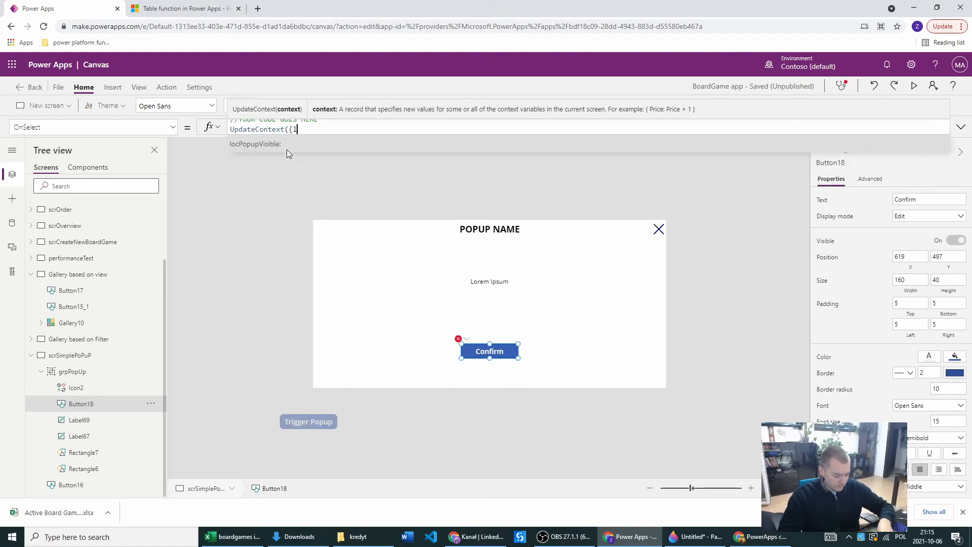
pyautogui.write('locPopupVisible: f')
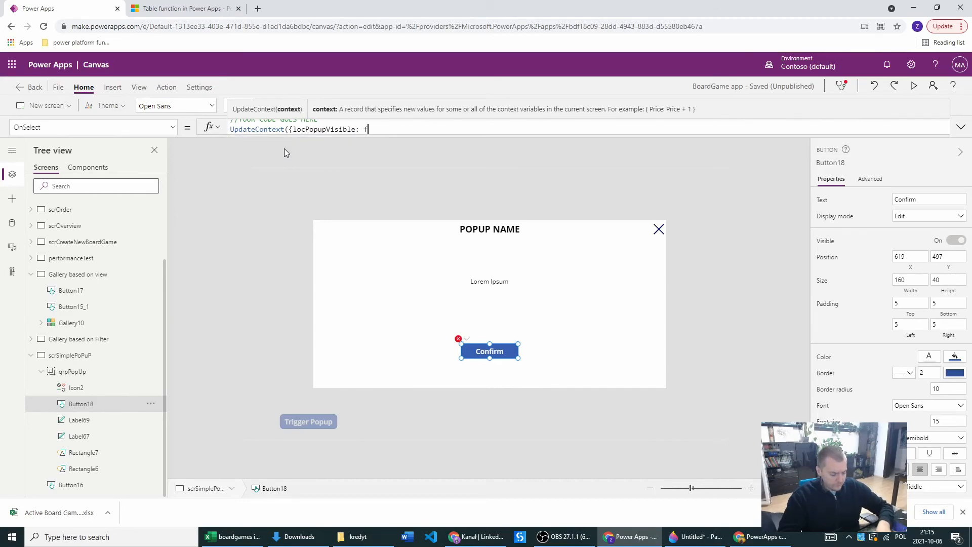
pyautogui.write('alse});')
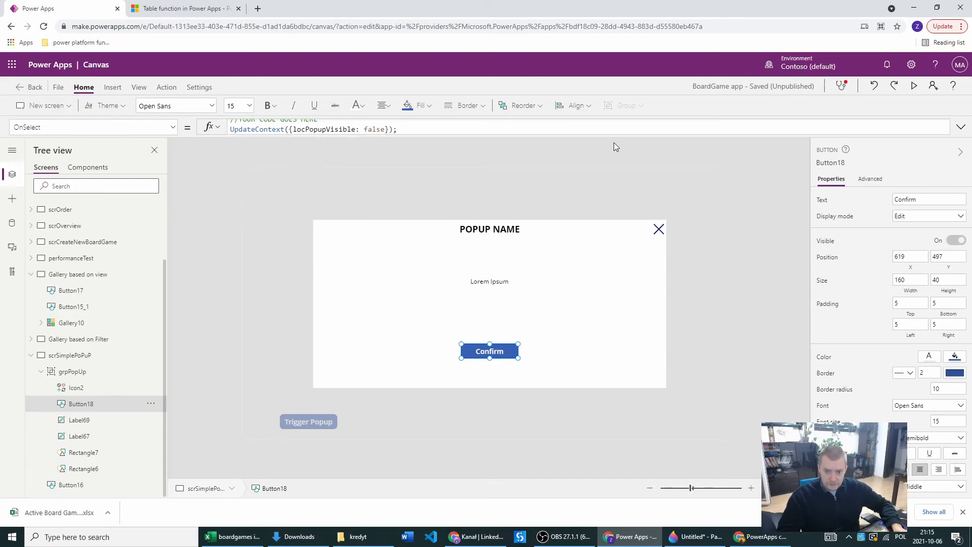
pyautogui.click(914, 85)
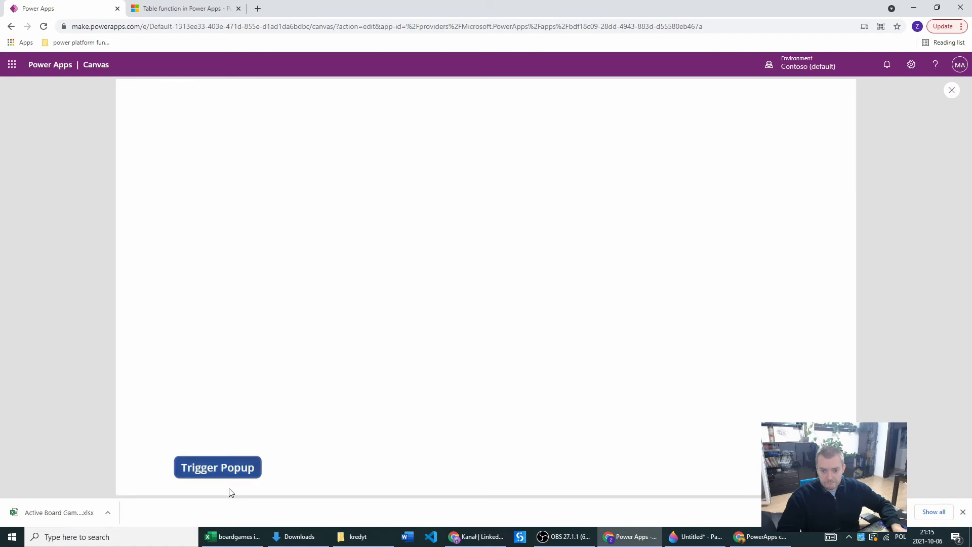
pyautogui.click(217, 467)
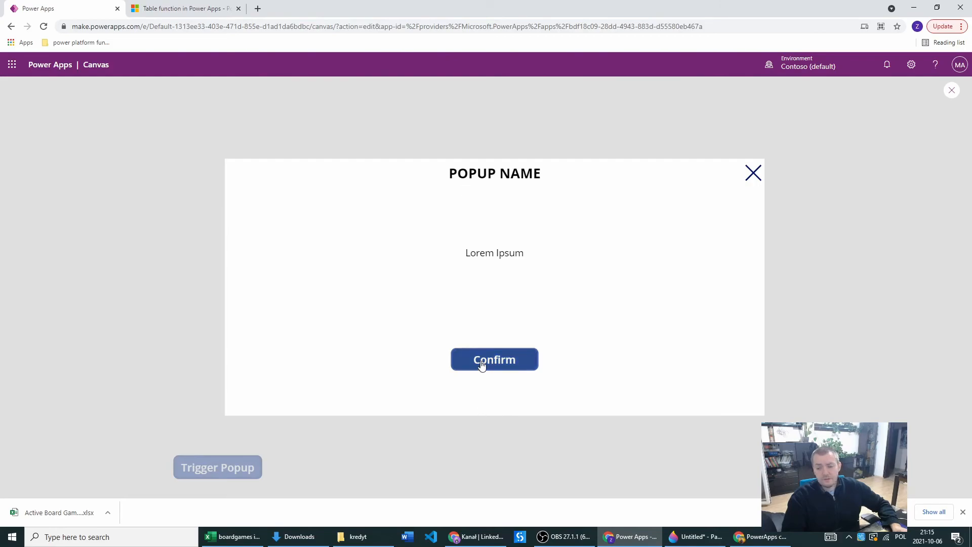
pyautogui.click(494, 359)
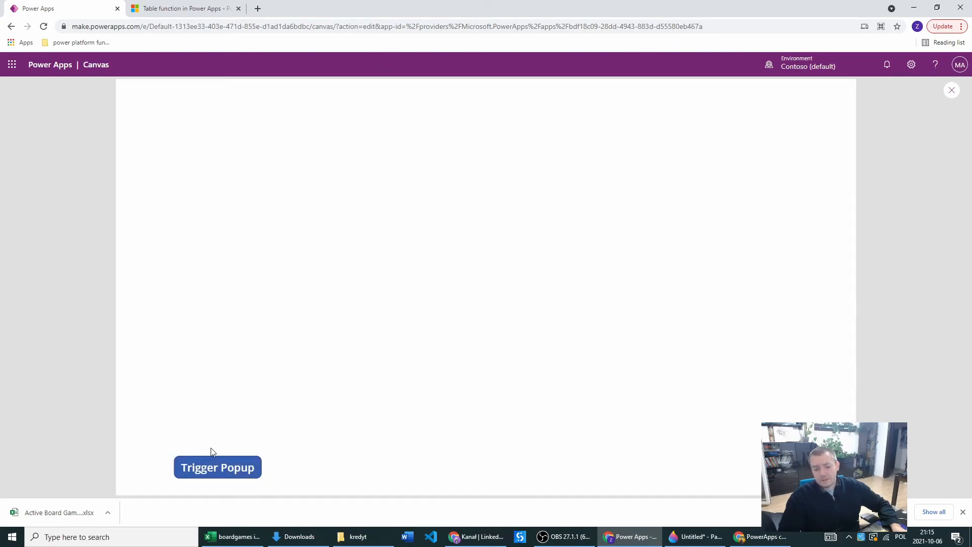
pyautogui.moveTo(315, 458)
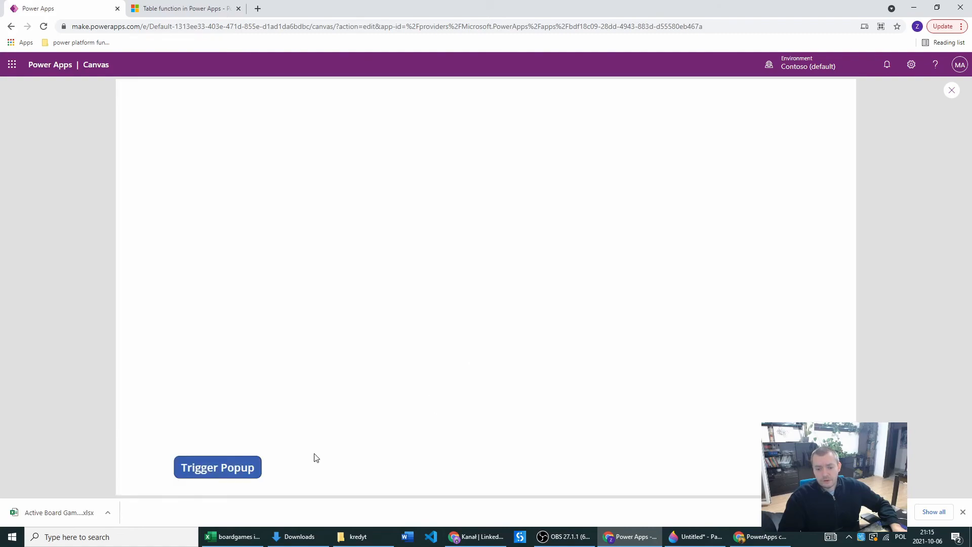
pyautogui.click(217, 467)
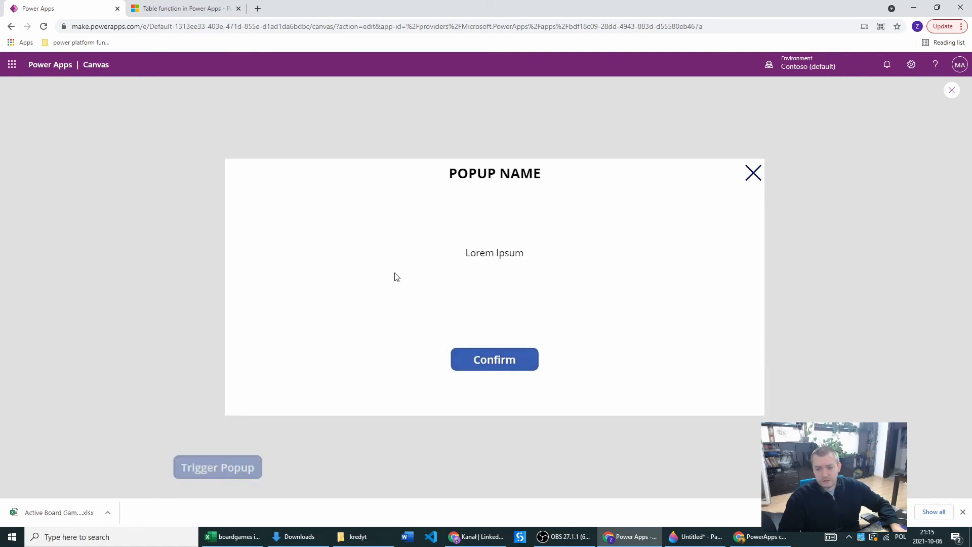
pyautogui.moveTo(564, 285)
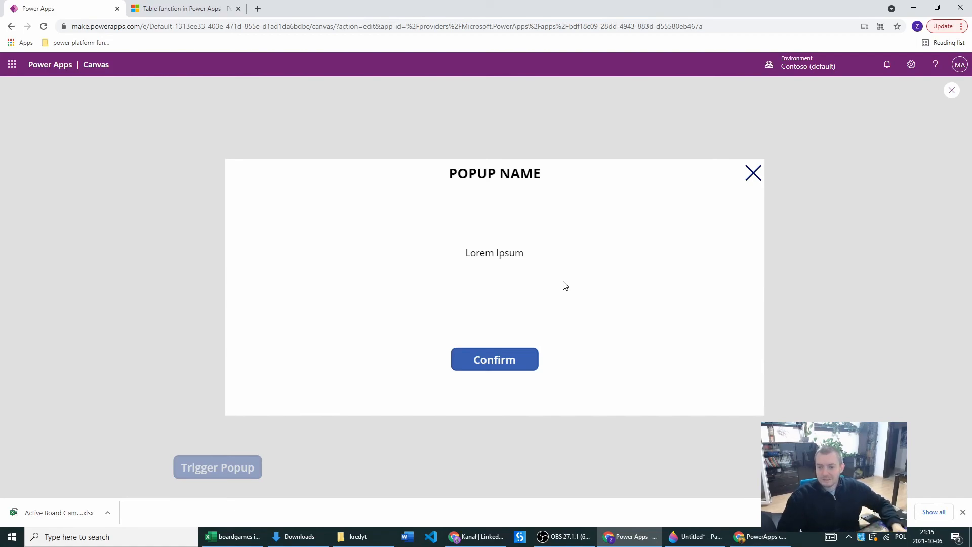
pyautogui.moveTo(753, 172)
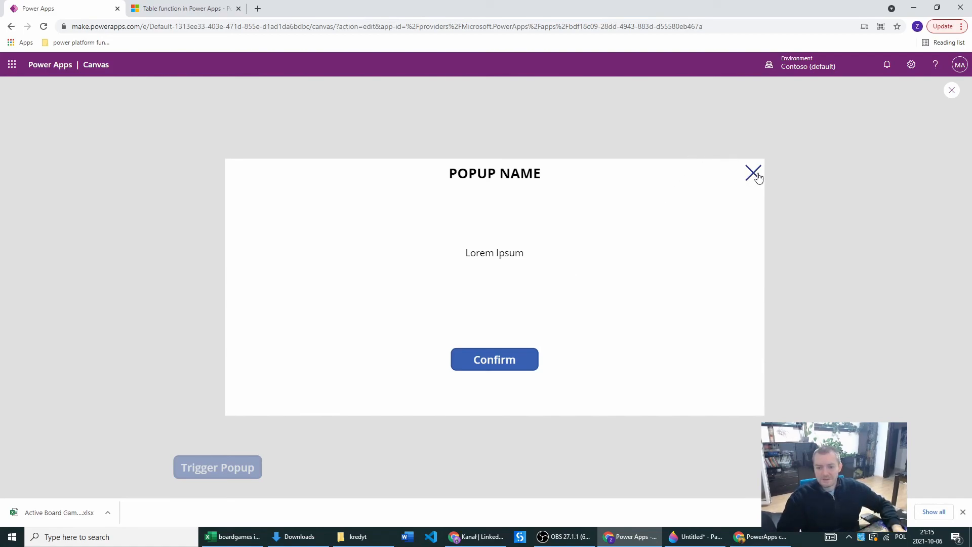
pyautogui.click(754, 172)
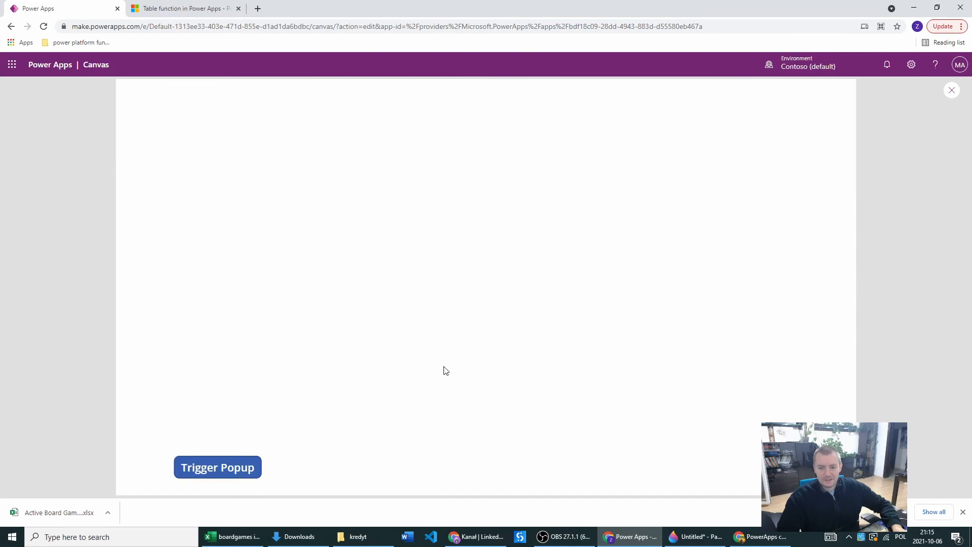
pyautogui.moveTo(730, 148)
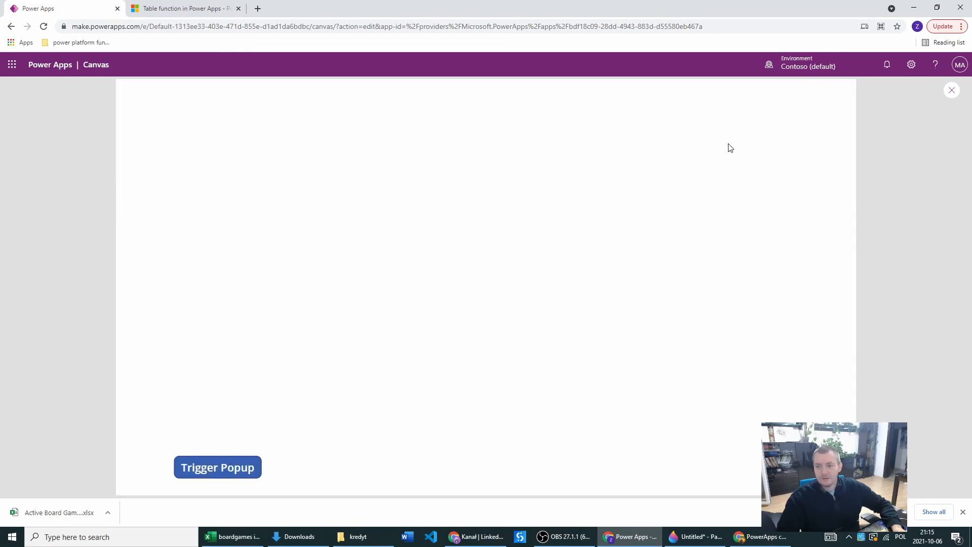
pyautogui.moveTo(714, 140)
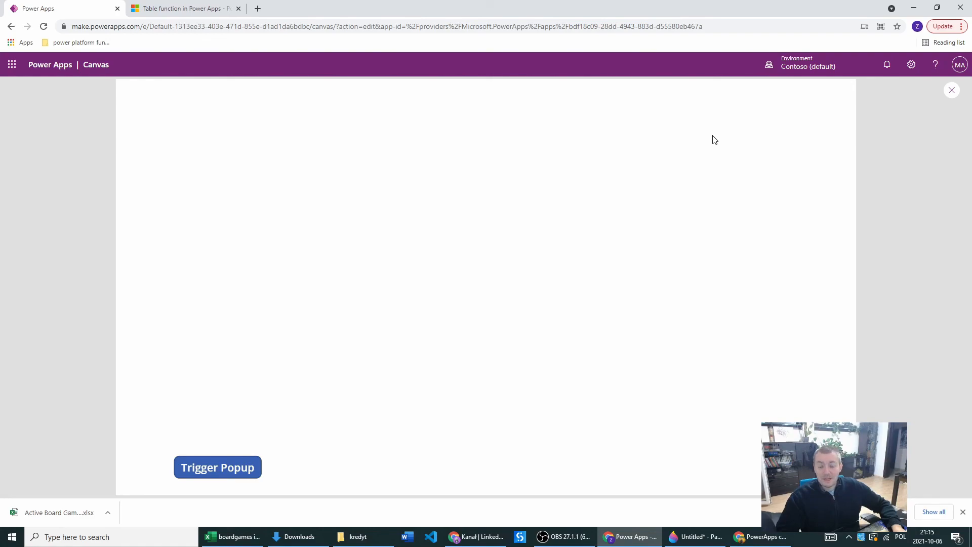
pyautogui.moveTo(474, 260)
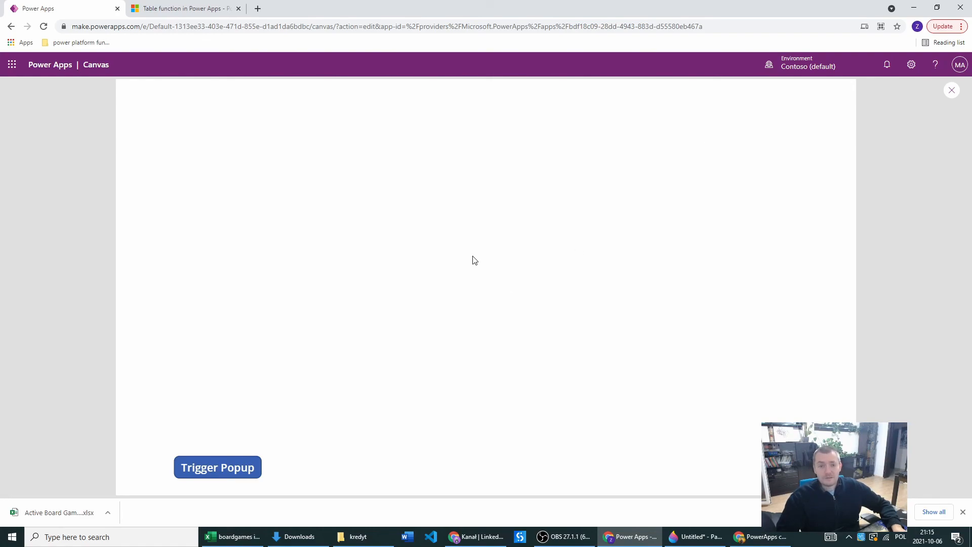
pyautogui.moveTo(484, 263)
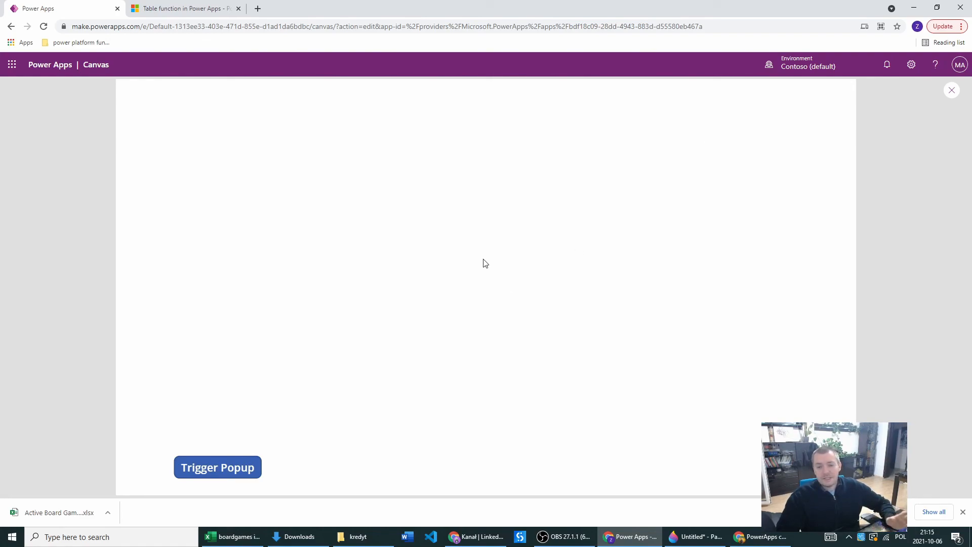
pyautogui.moveTo(392, 196)
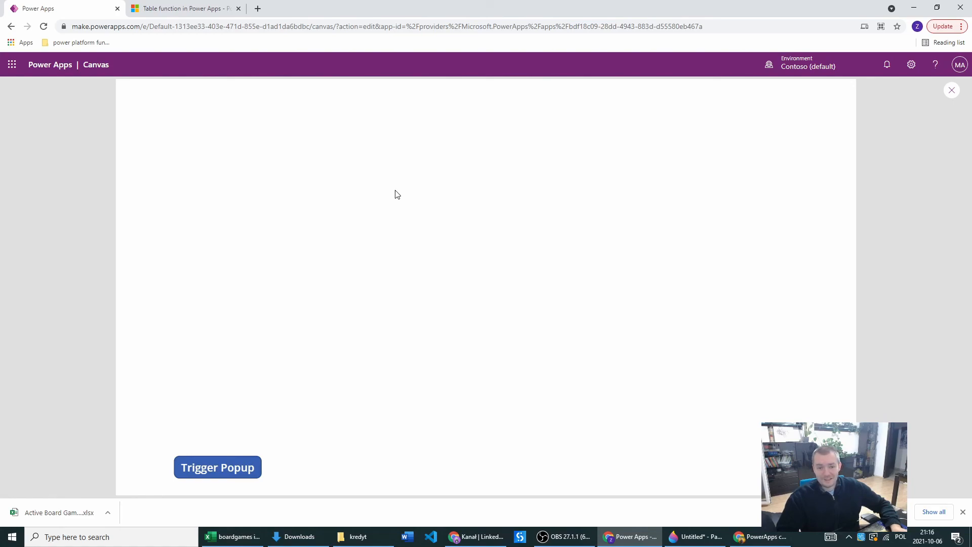
pyautogui.moveTo(369, 175)
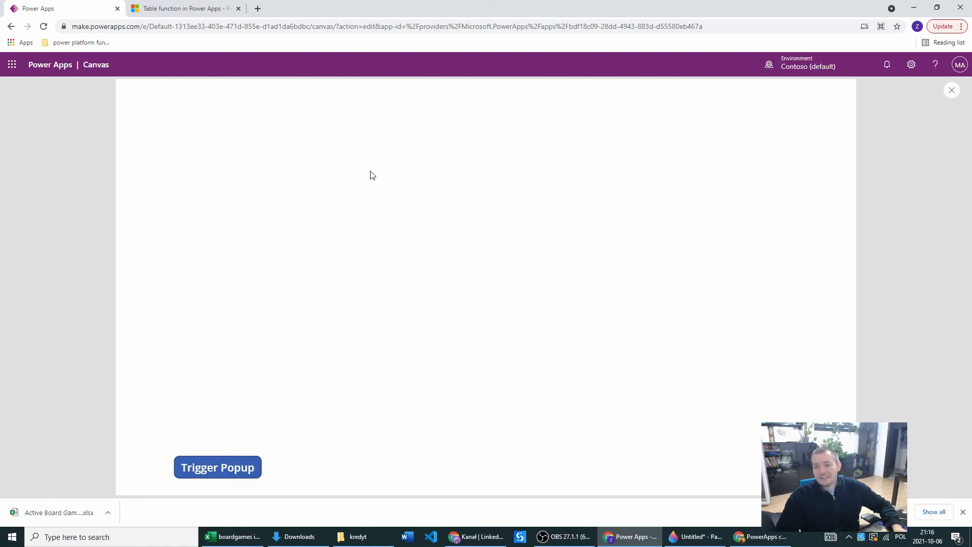